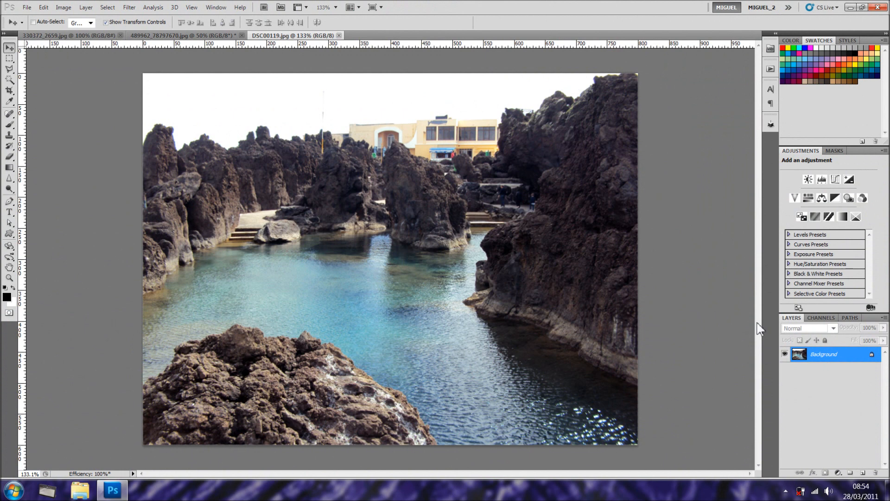
mouse_move(718, 181)
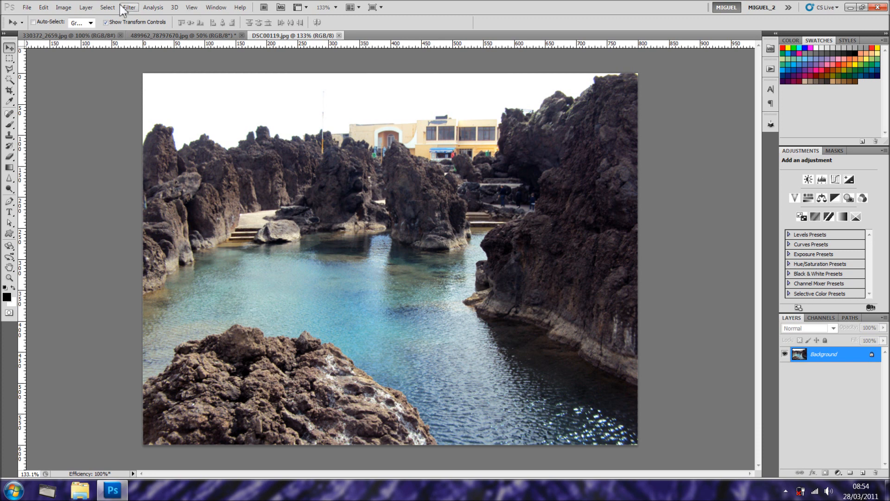
Preview Posterize on the photo with raised levels, then cancel it.
click(63, 7)
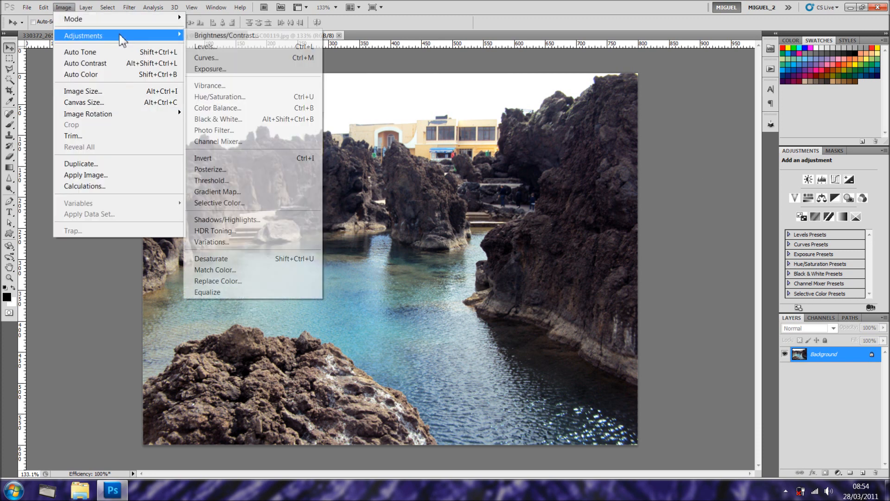
mouse_move(641, 173)
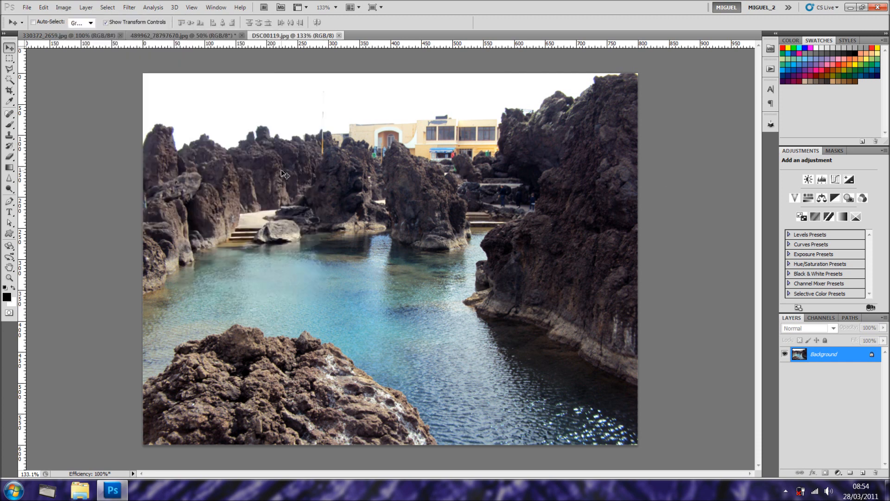
mouse_move(278, 178)
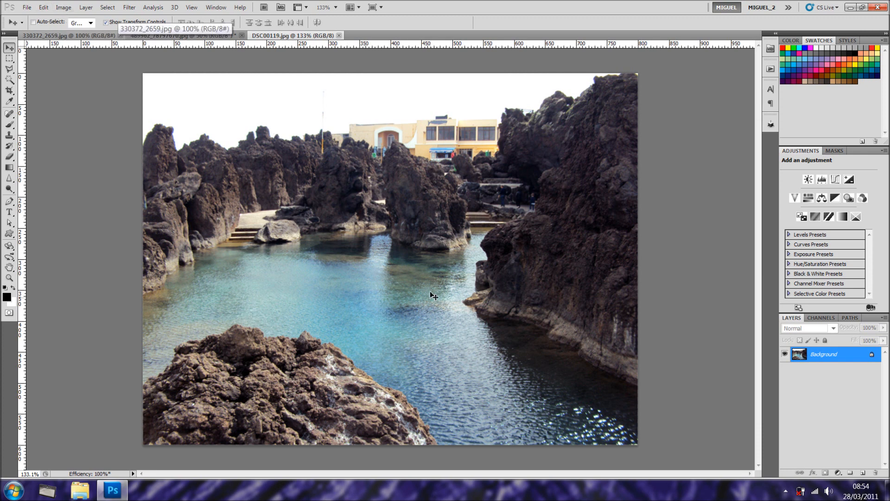
click(63, 7)
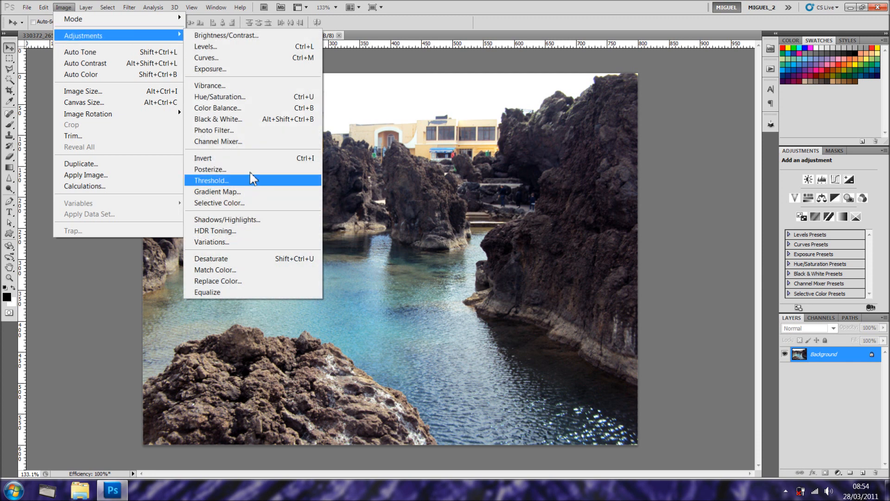
click(210, 169)
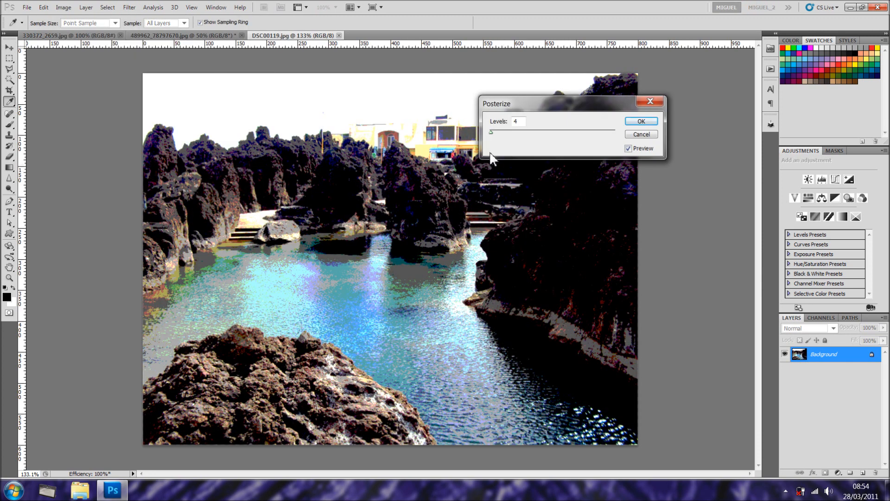
mouse_move(500, 144)
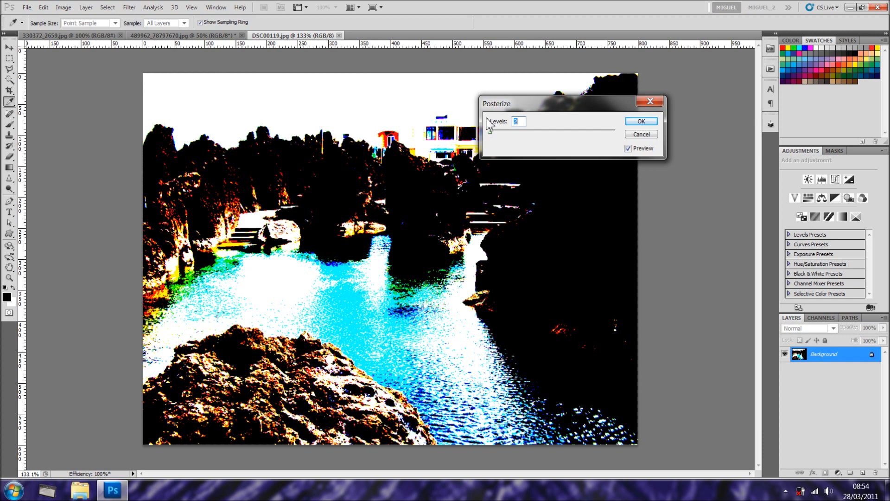
drag(491, 132, 537, 131)
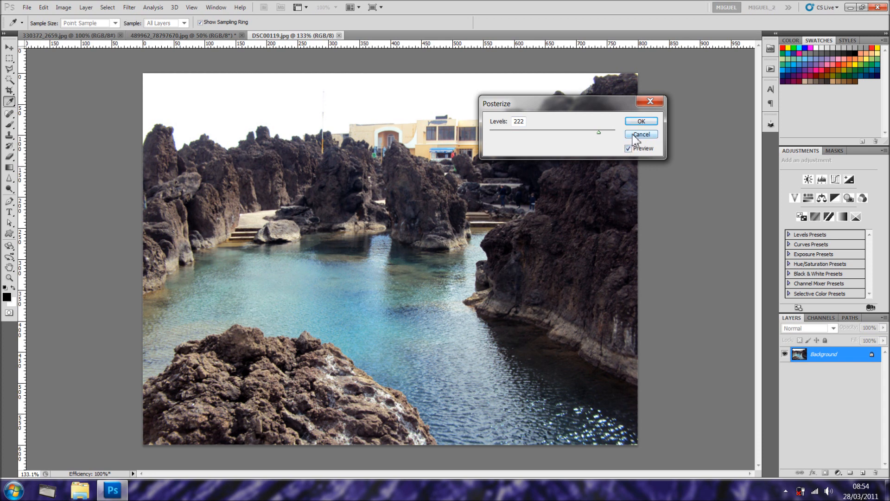
click(641, 134)
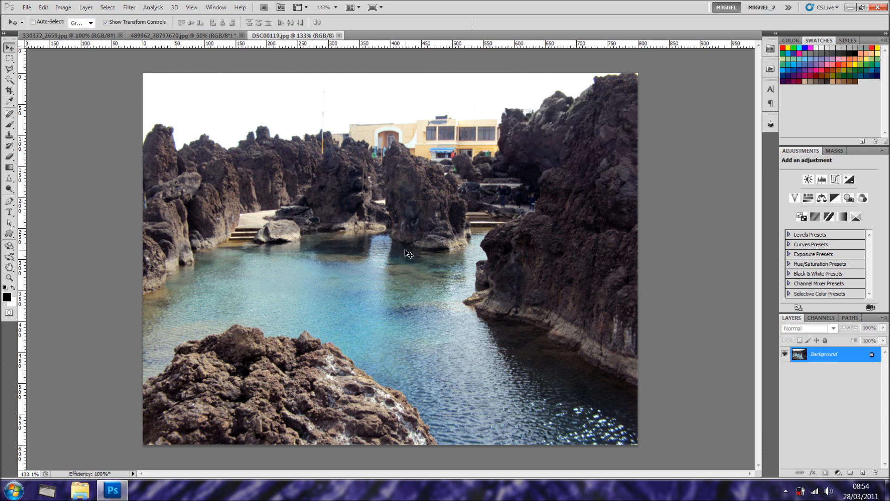
Duplicate the Background layer into a Background copy with Ctrl+J.
double_click(824, 353)
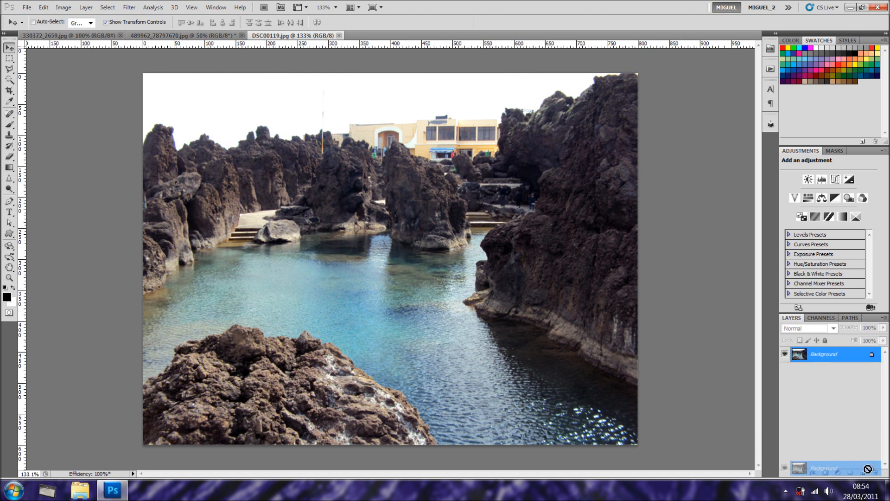
key(ctrl+j)
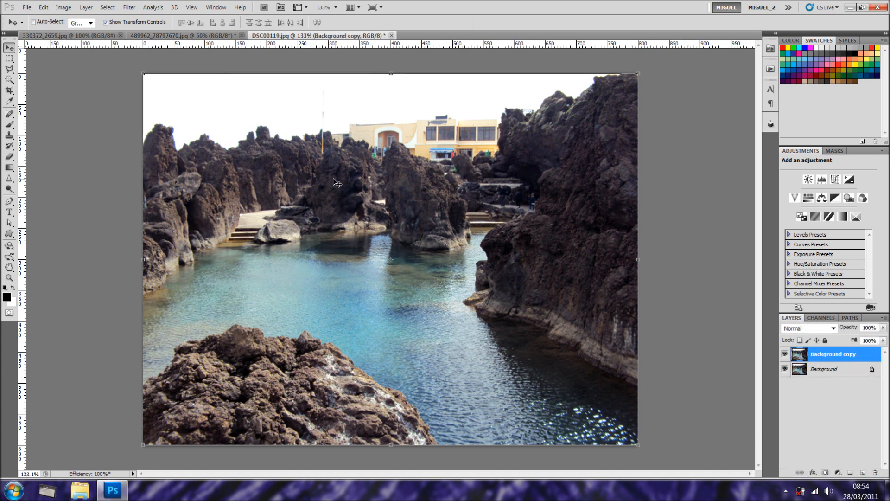
click(63, 7)
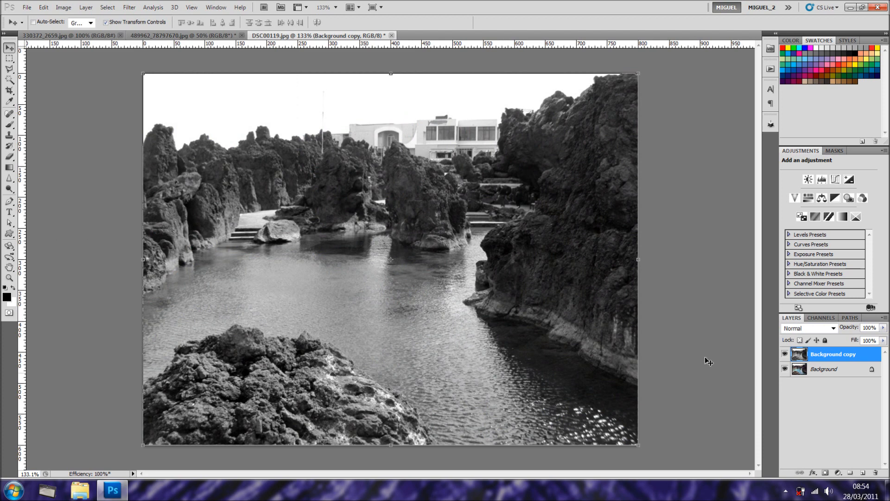
click(86, 7)
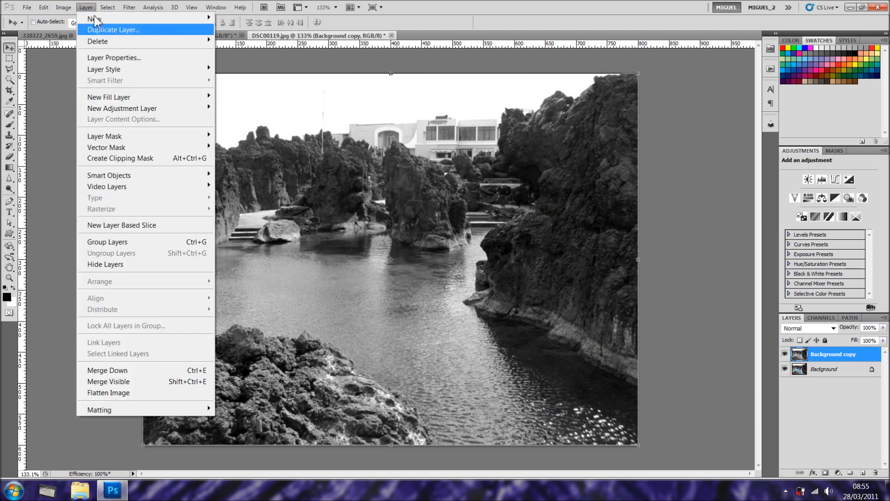
Dismiss the layer menu and cancel the Posterize preview on the grayscale copy.
click(63, 7)
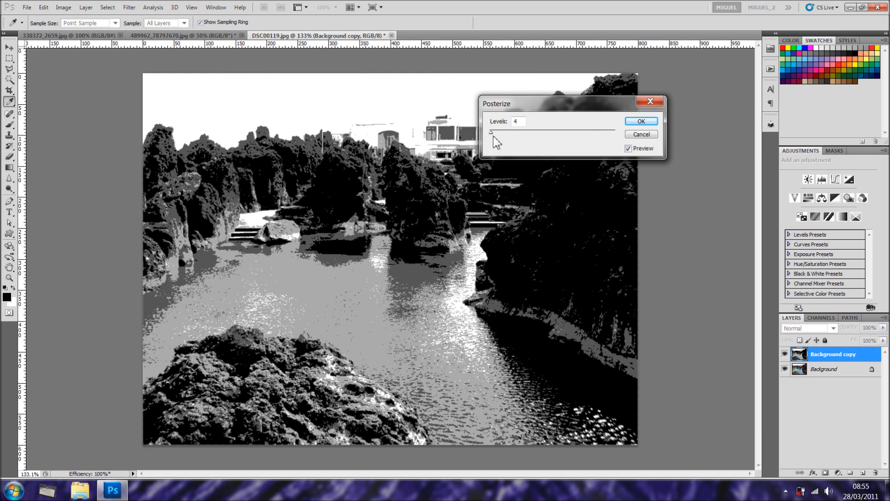
mouse_move(507, 256)
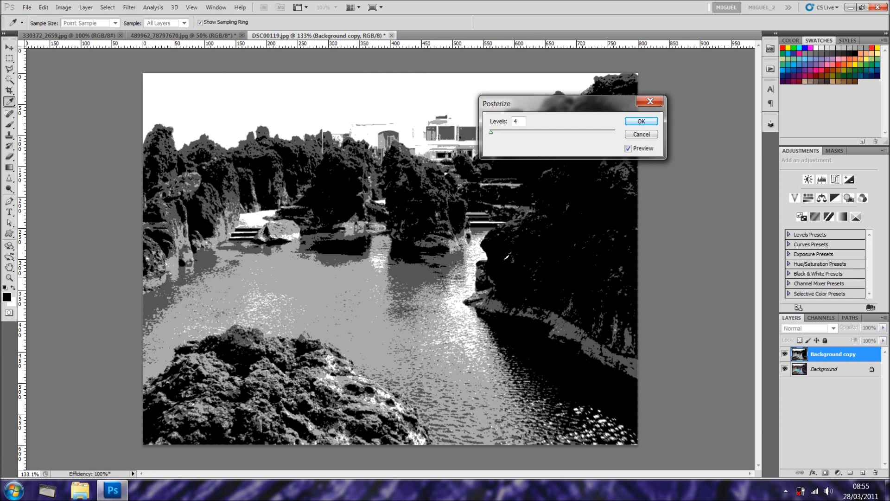
mouse_move(493, 139)
text(2)
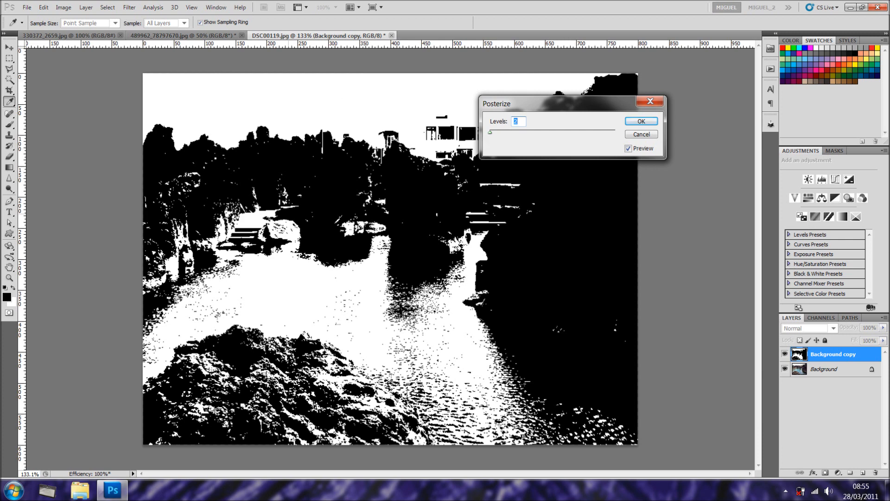
click(641, 134)
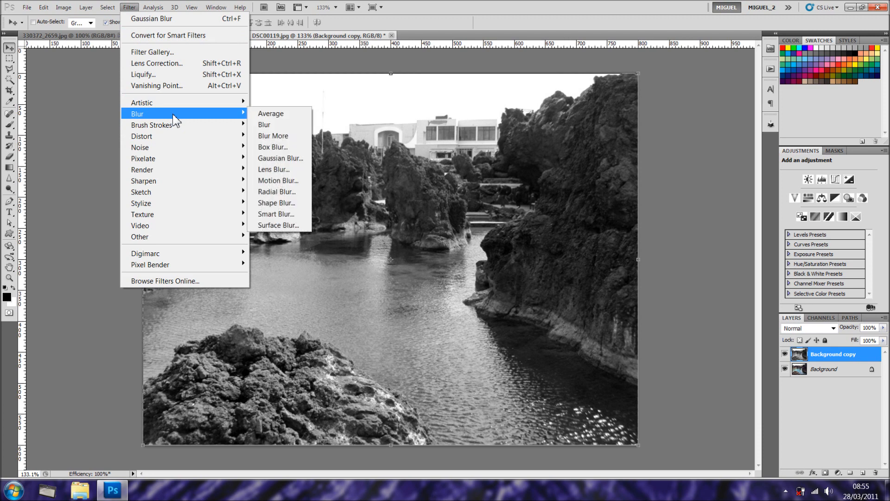
Apply a Gaussian Blur with a 1.5-pixel radius to the grayscale copy.
click(280, 157)
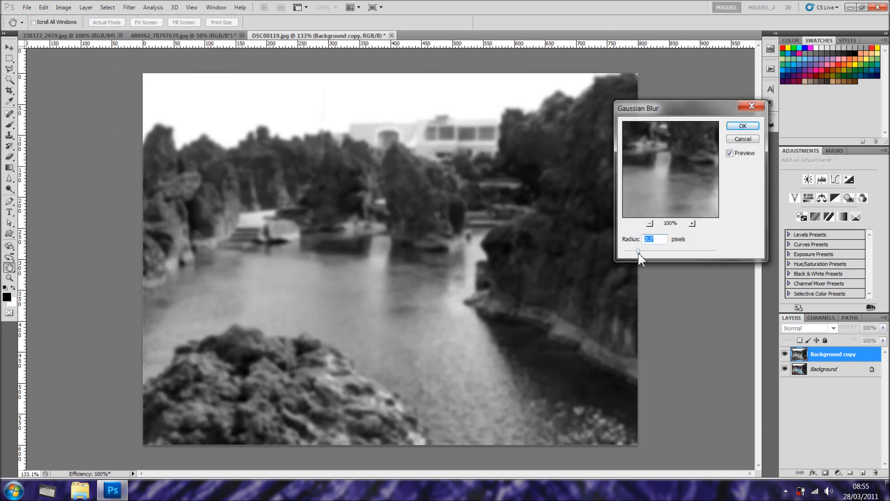
drag(639, 251, 632, 251)
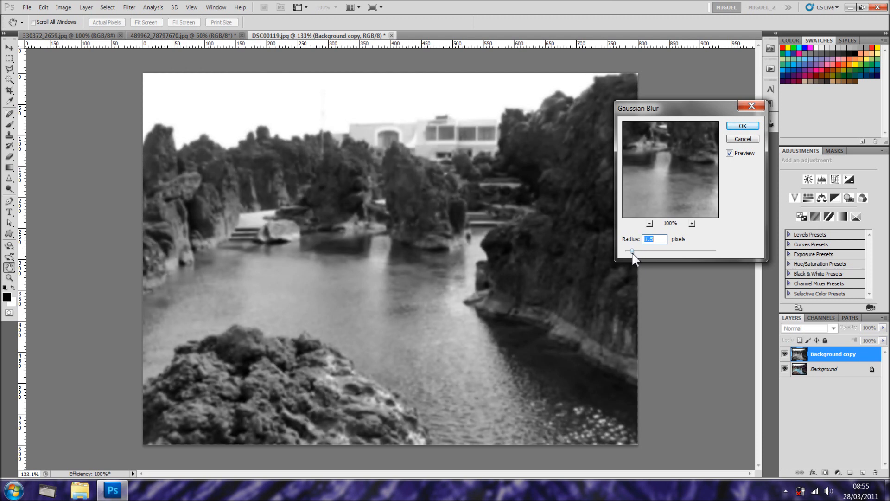
click(730, 153)
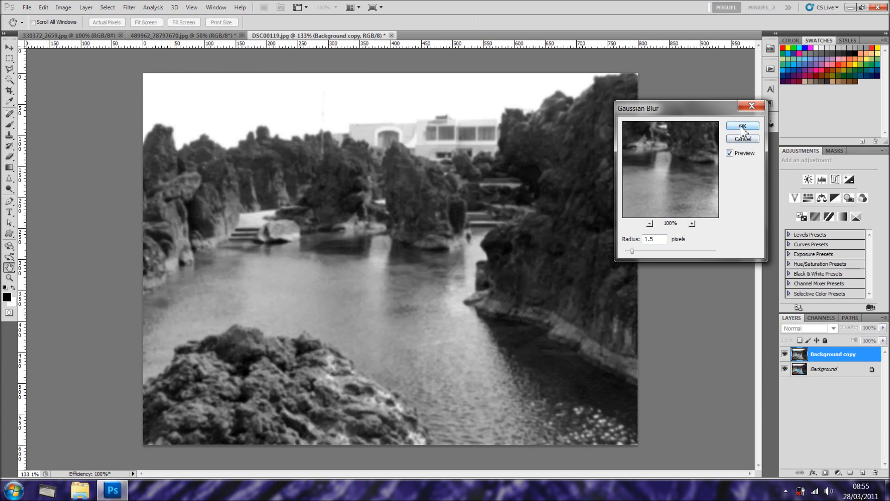
click(741, 127)
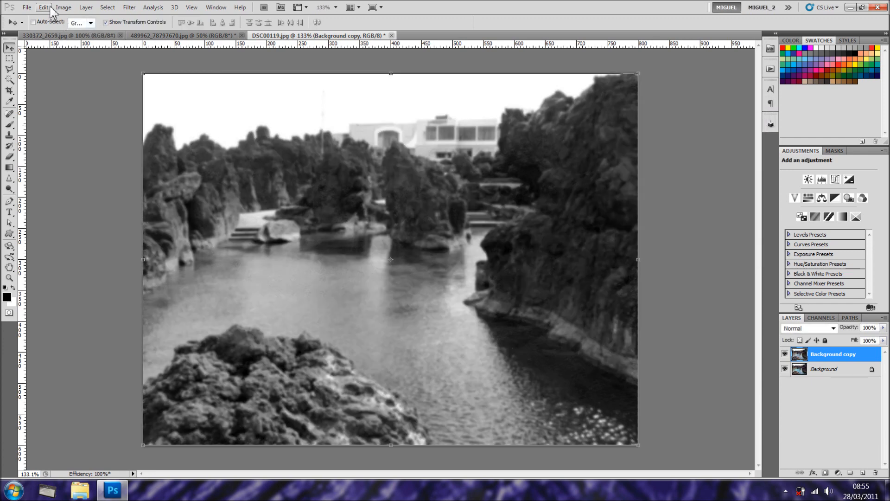
click(63, 7)
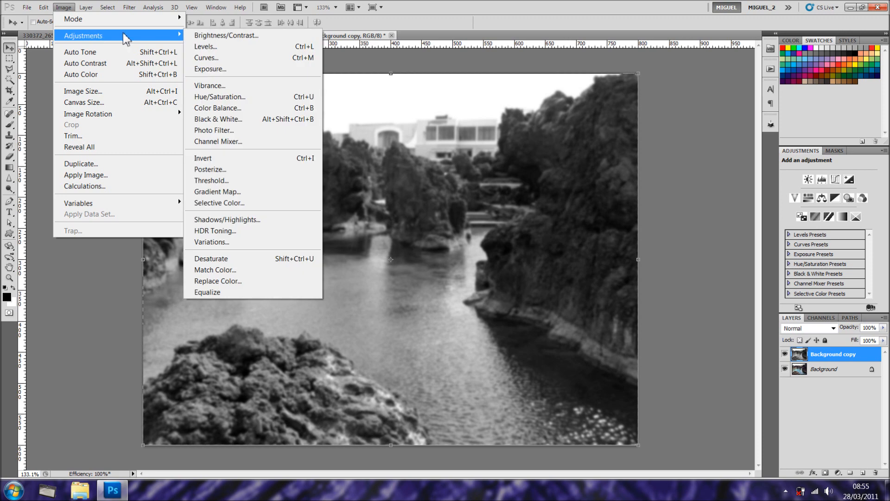
click(210, 170)
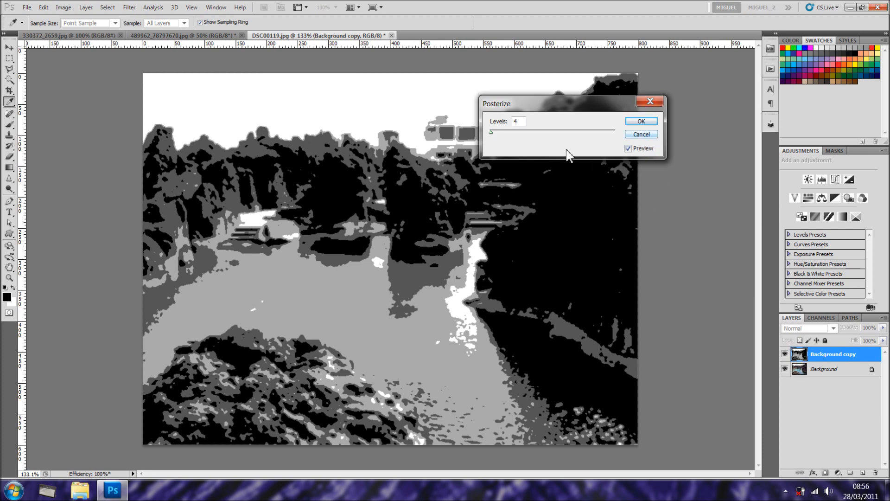
click(641, 134)
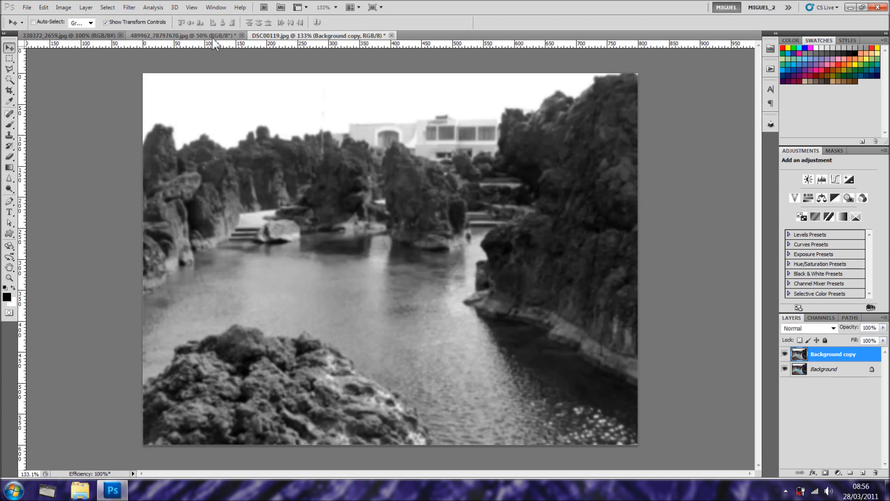
On the close-up portrait, preview Posterize at levels 4, 3 and 2.
click(182, 36)
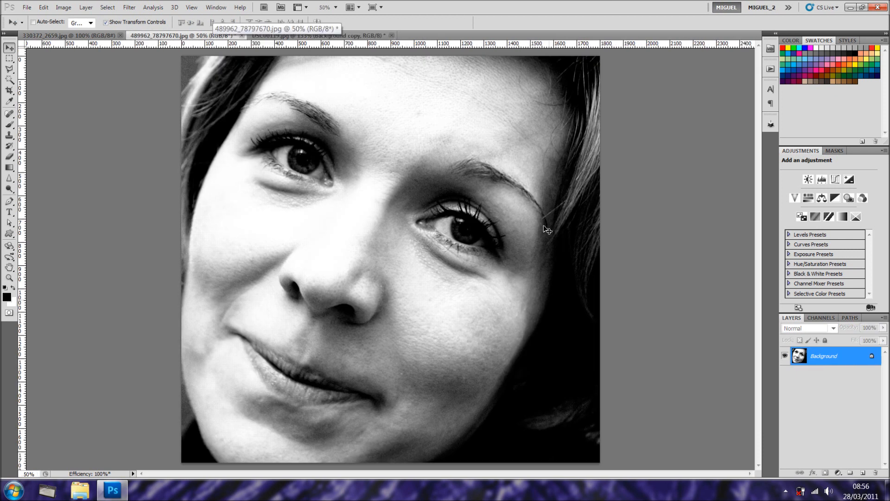
mouse_move(315, 134)
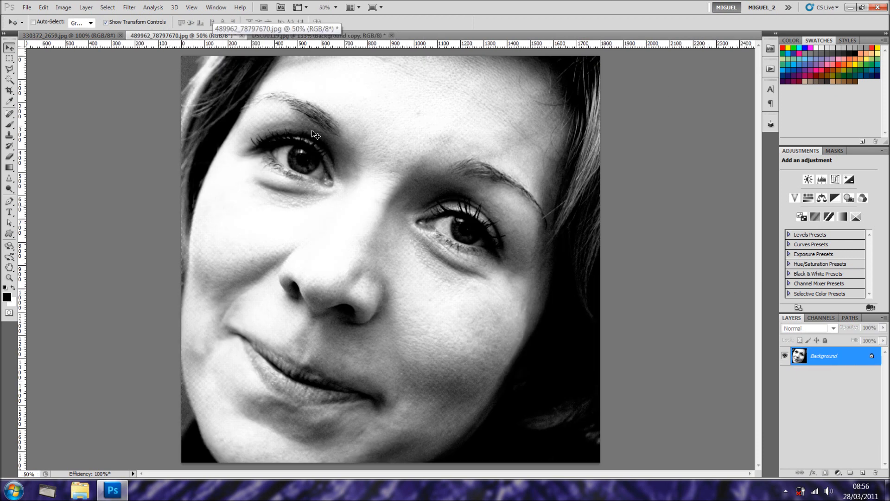
click(63, 7)
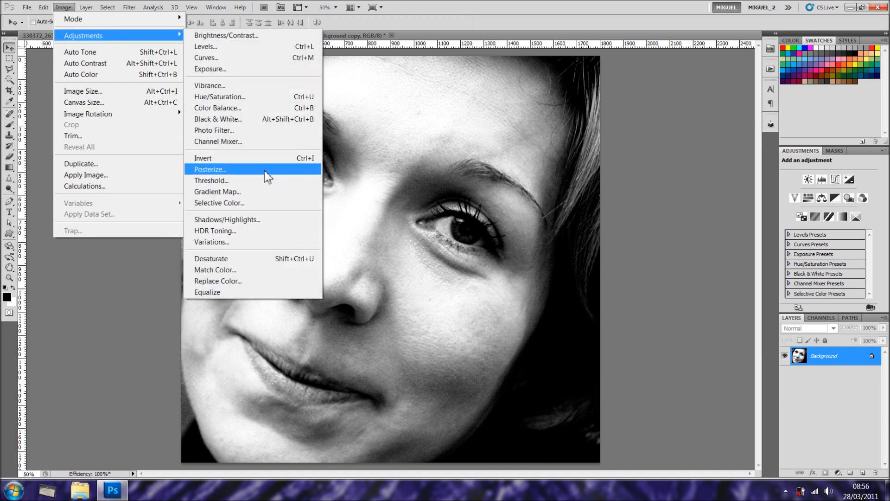
click(210, 169)
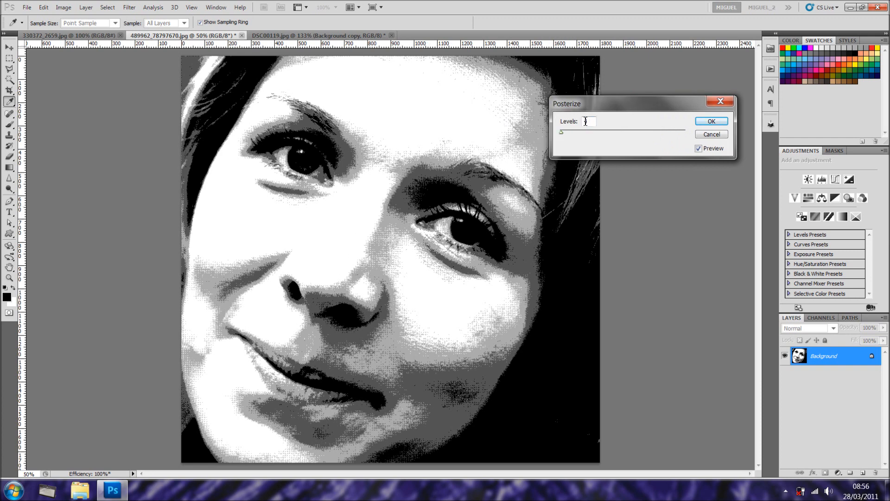
text(4)
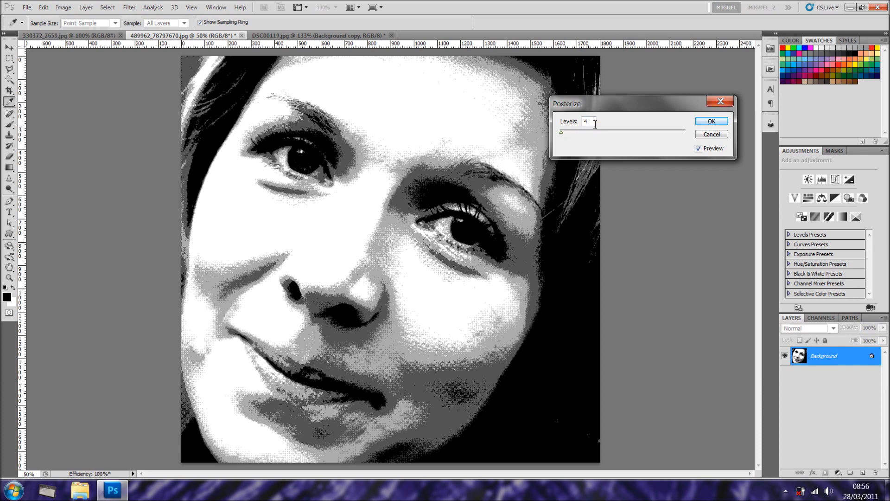
text(3)
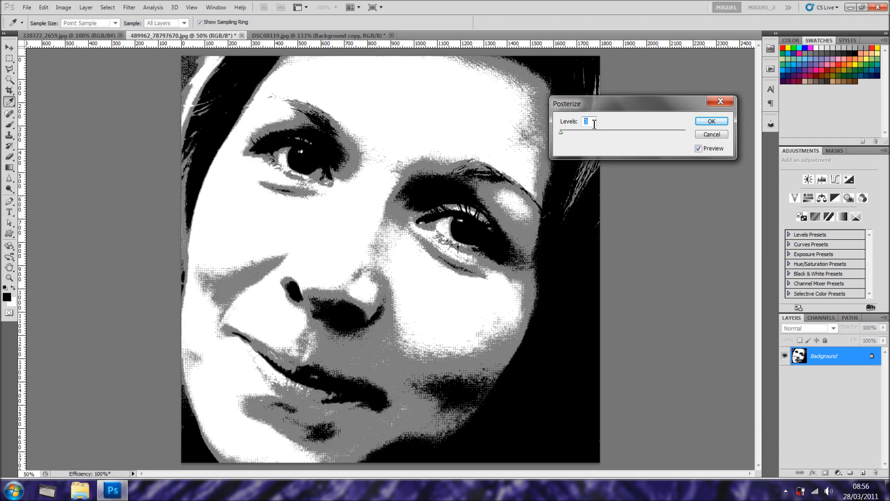
text(2)
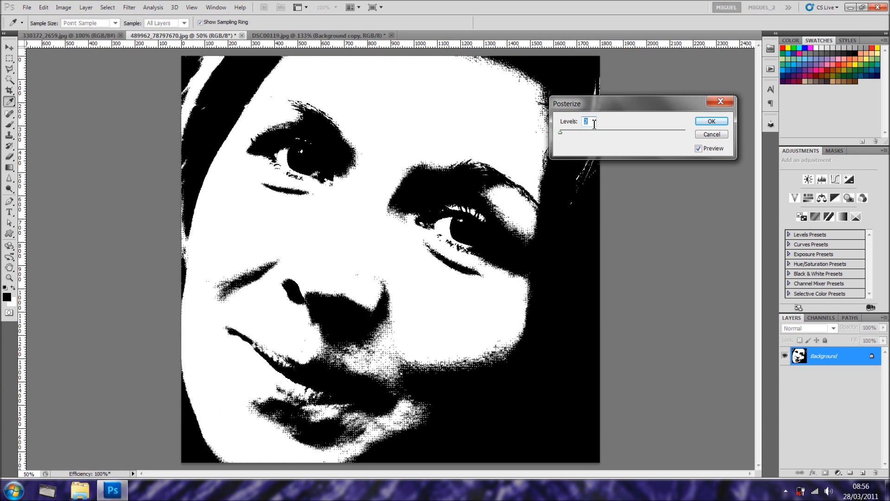
text(3)
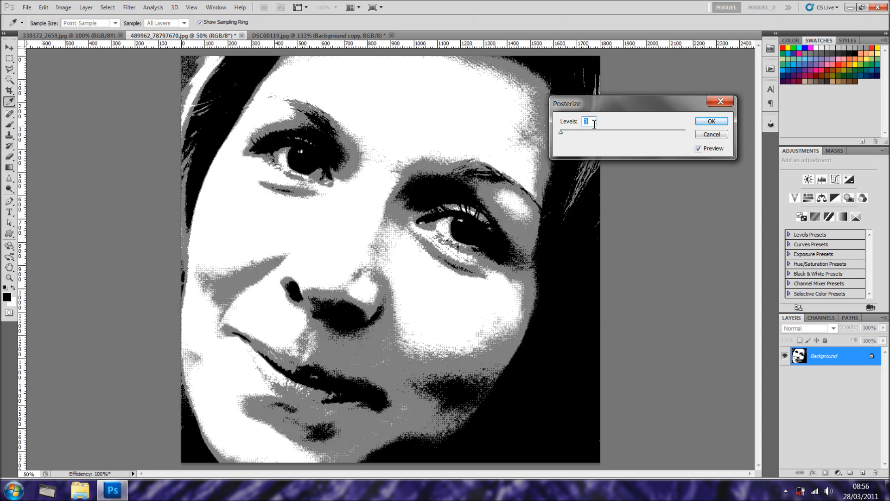
text(2)
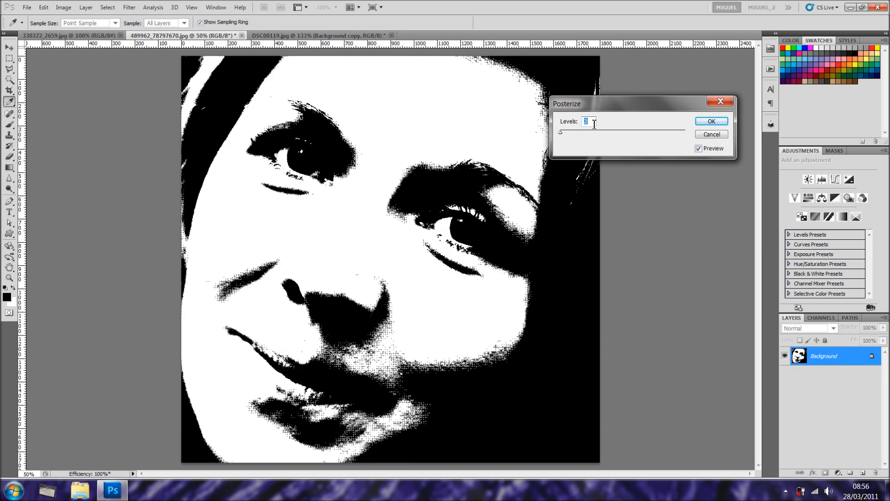
mouse_move(559, 136)
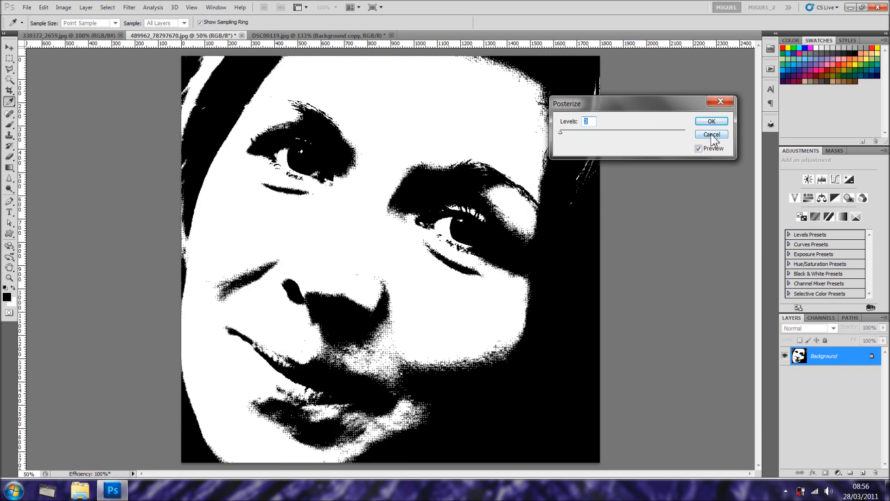
Cancel the Posterize preview and apply a larger-radius Gaussian Blur to the portrait.
click(711, 134)
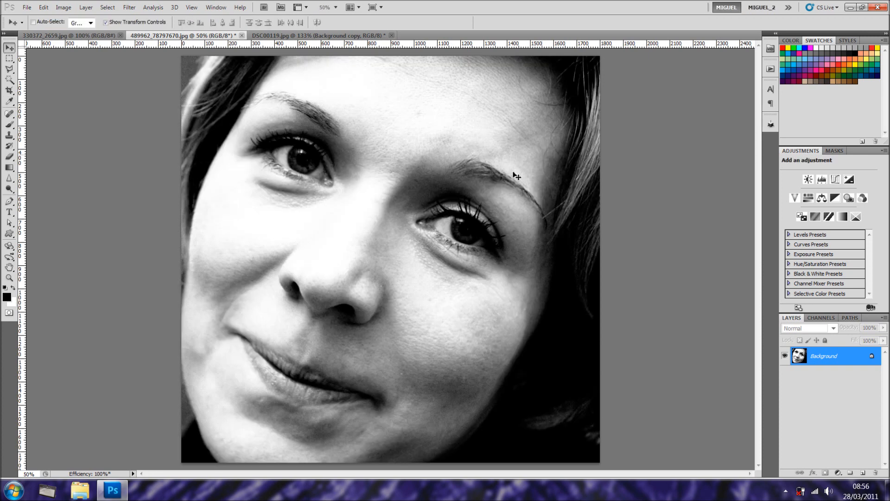
click(128, 7)
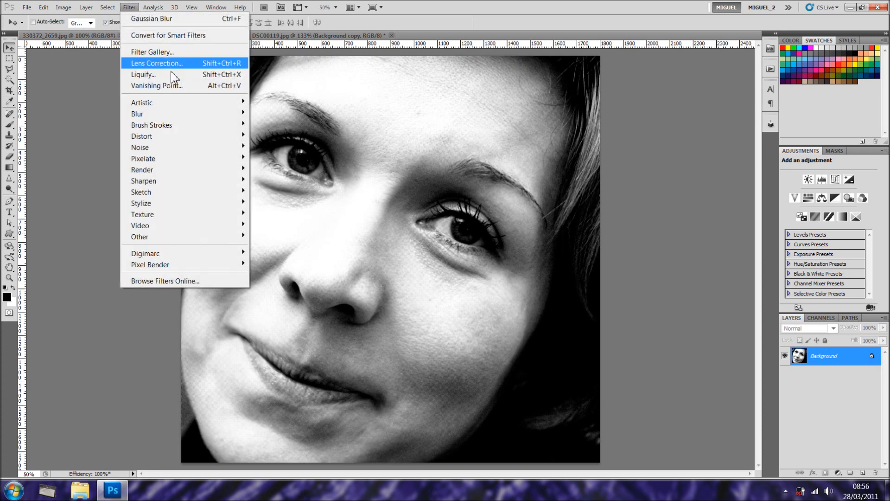
mouse_move(163, 19)
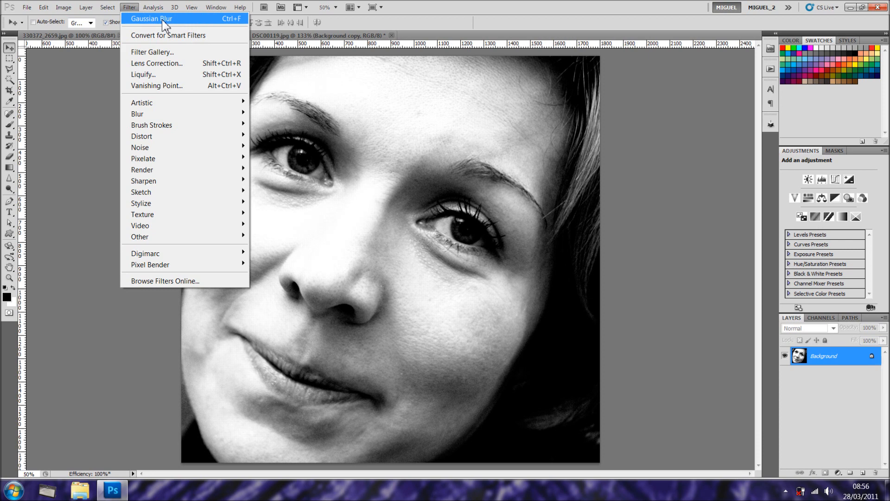
mouse_move(179, 36)
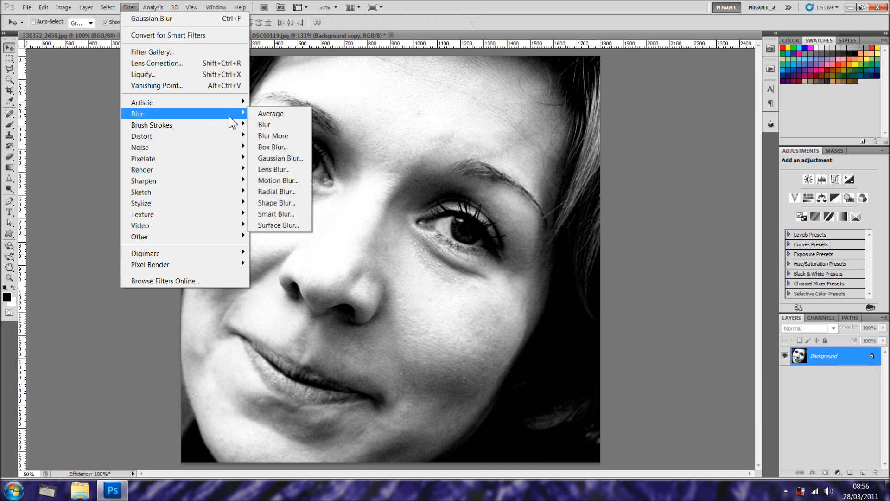
mouse_move(278, 150)
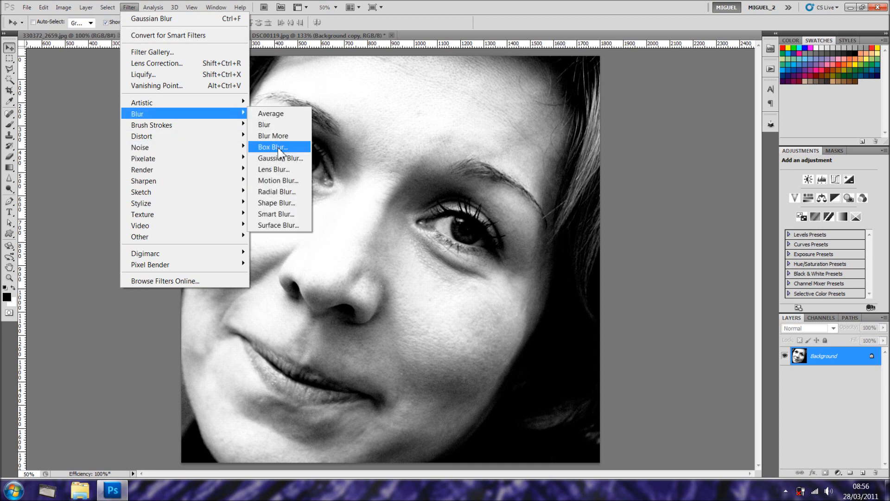
click(279, 158)
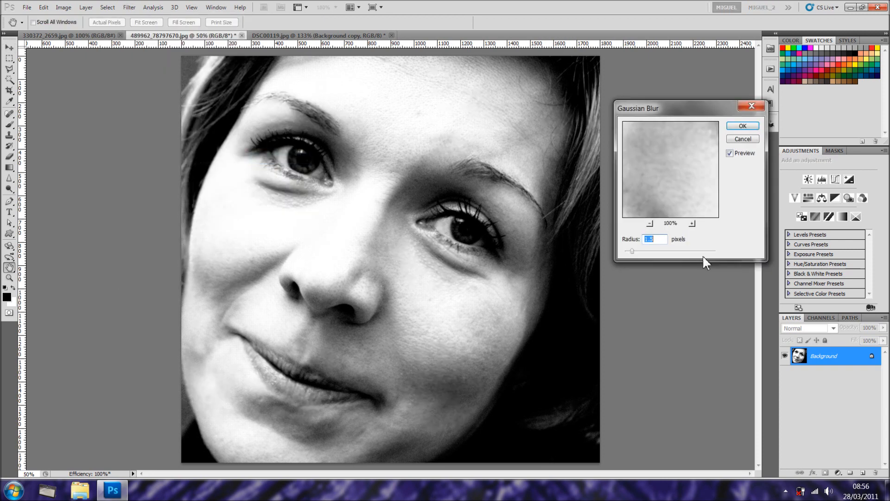
drag(632, 251, 645, 250)
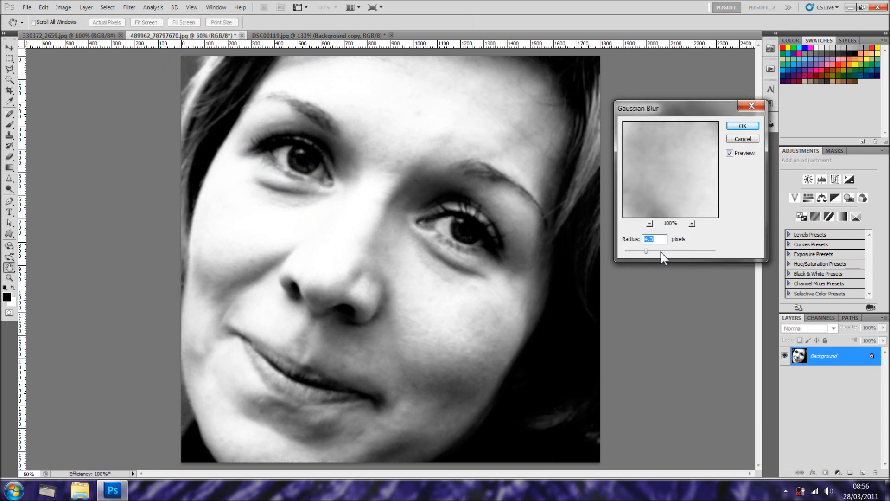
drag(646, 251, 654, 250)
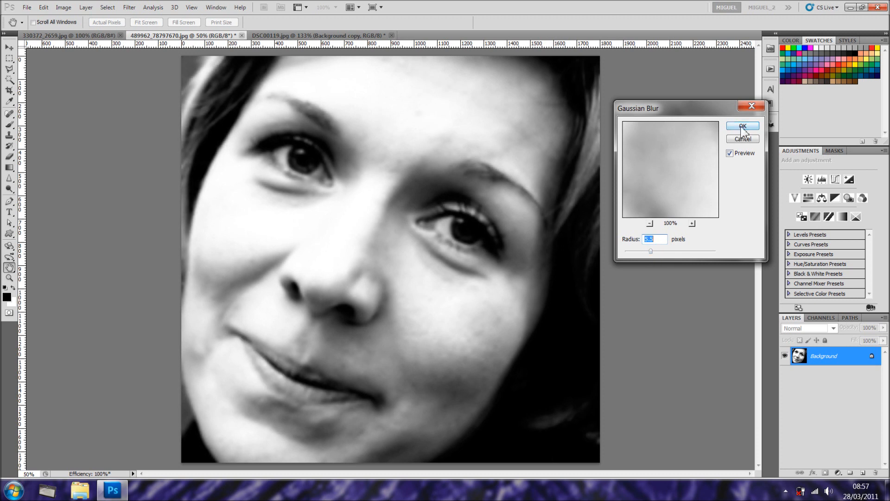
click(742, 126)
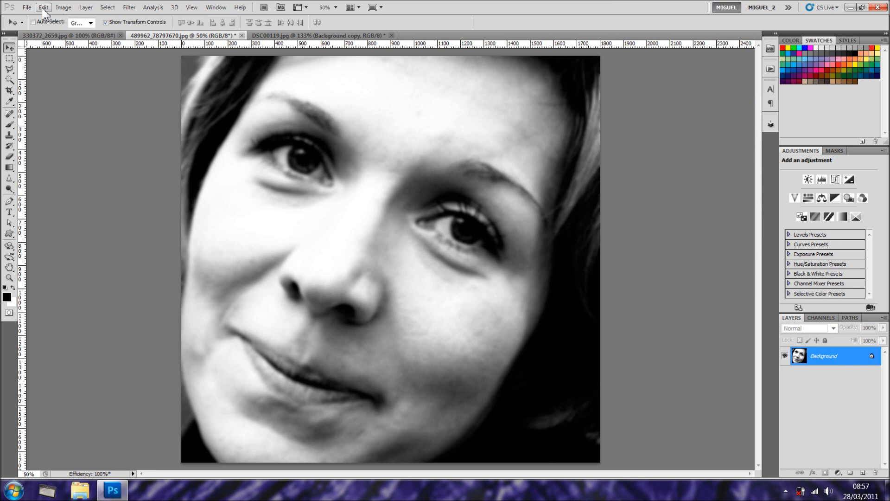
Preview Posterize on the blurred portrait at levels 10, 13 and 4.
click(63, 7)
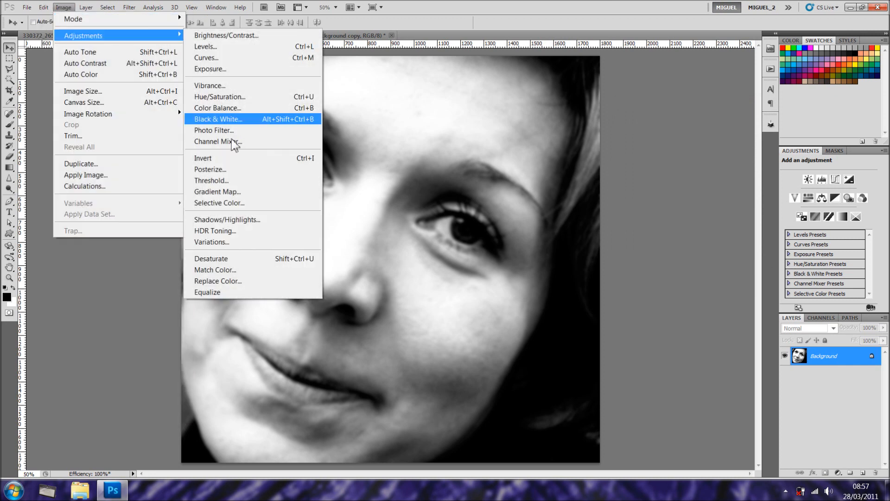
click(210, 170)
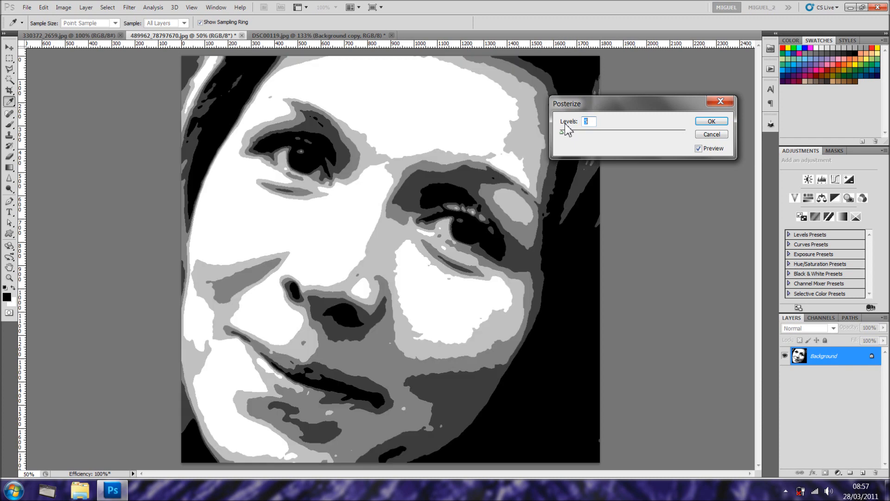
text(10)
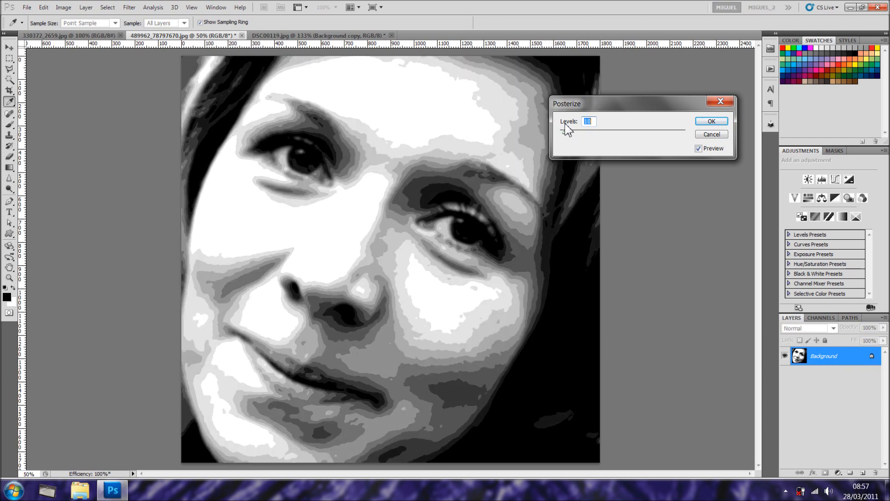
text(13)
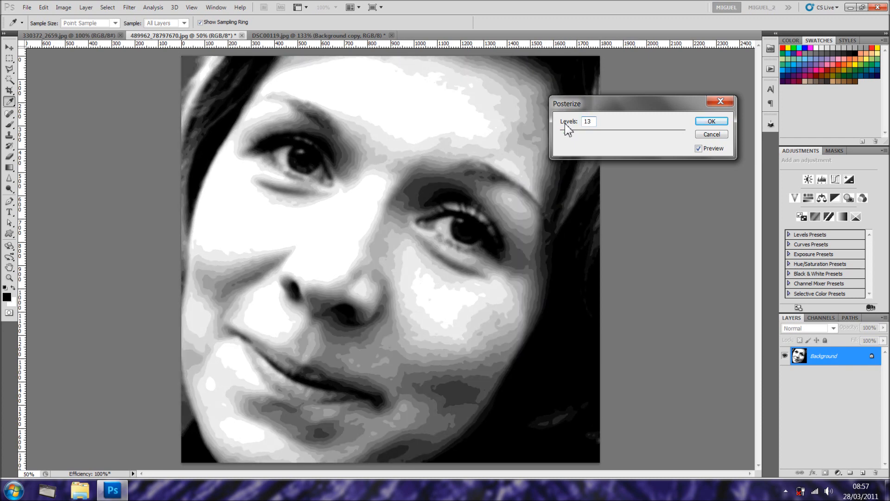
text(4)
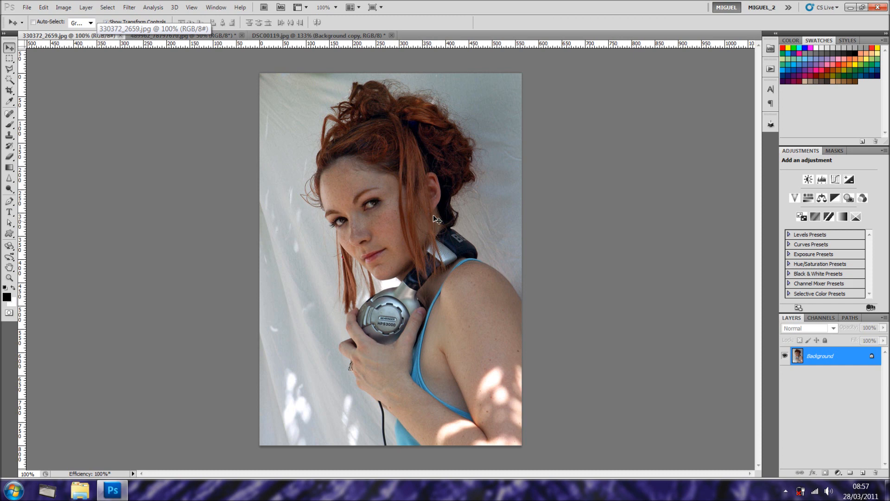
mouse_move(94, 45)
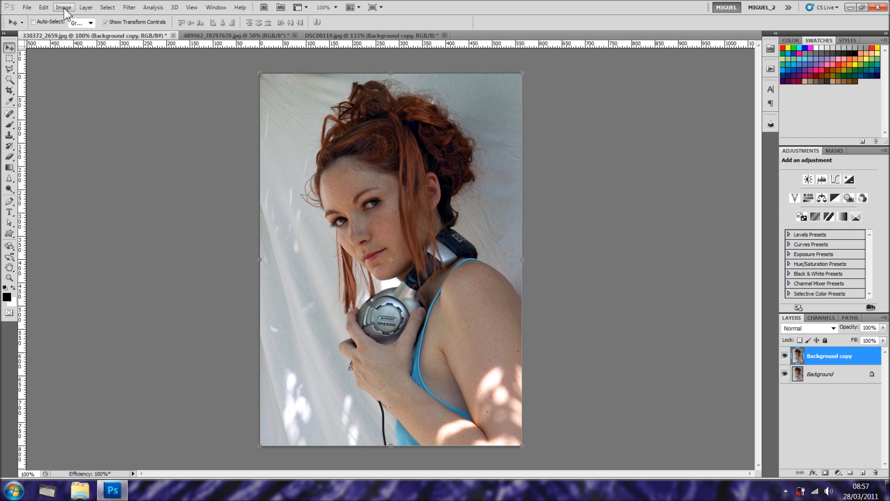
Open Posterize on the headphones photo layer and cancel without applying.
click(64, 7)
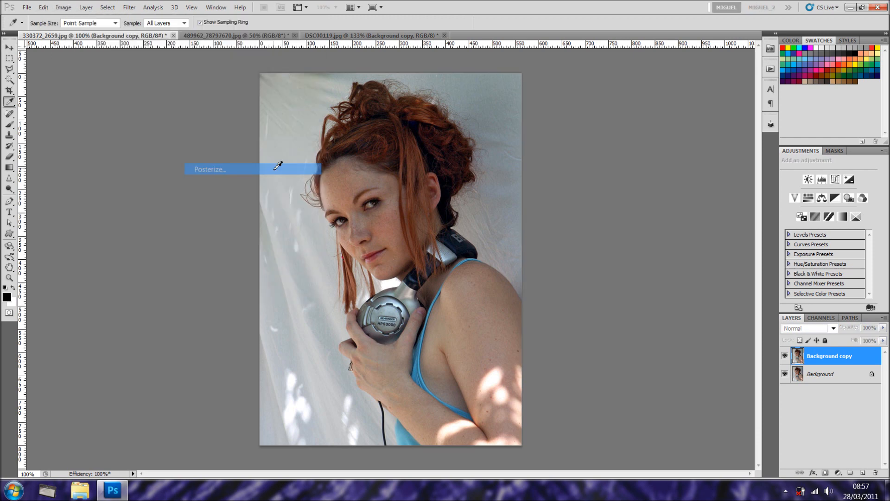
click(210, 169)
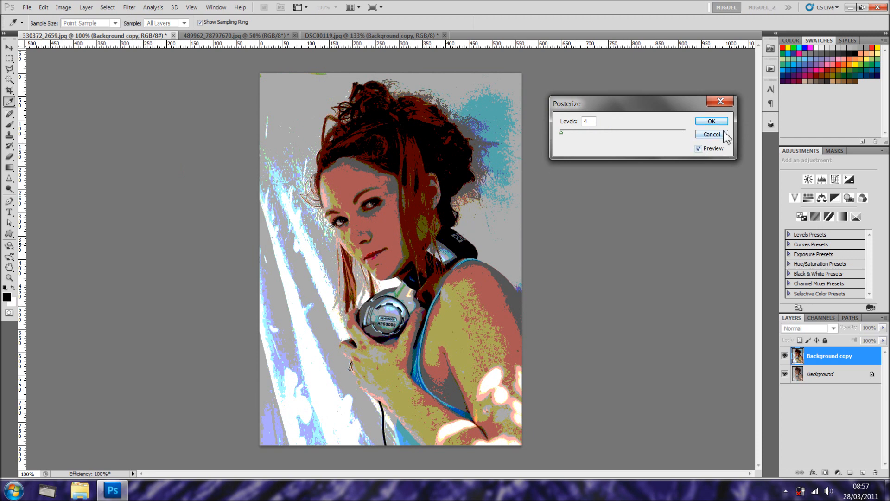
click(711, 135)
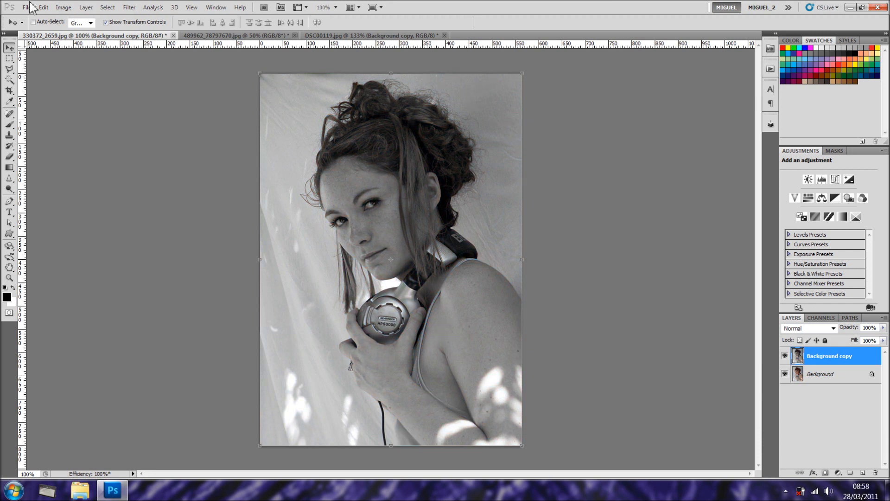
click(64, 7)
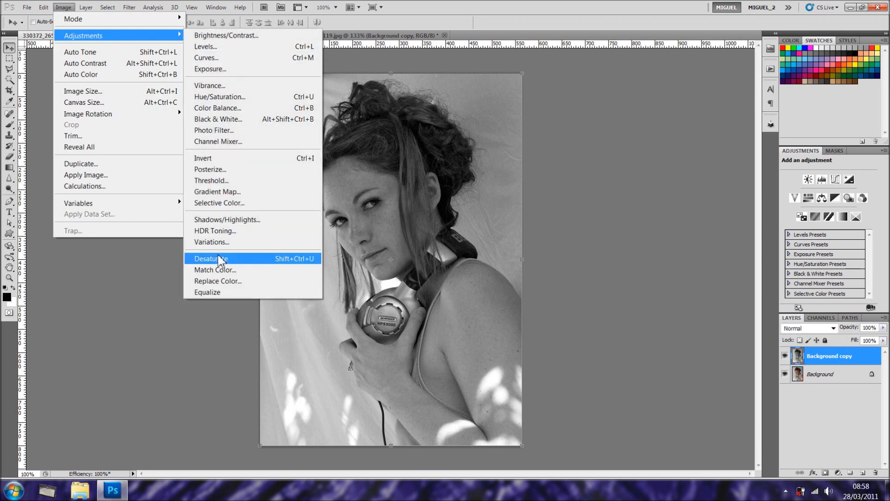
mouse_move(237, 169)
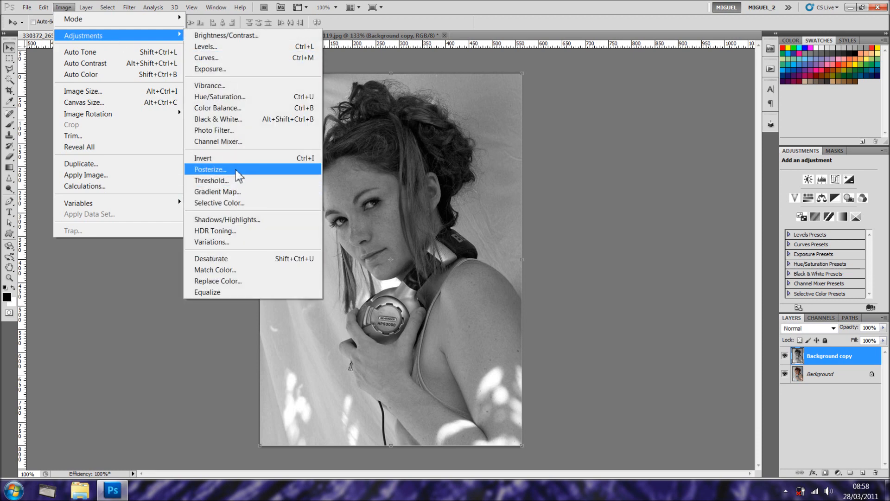
click(210, 169)
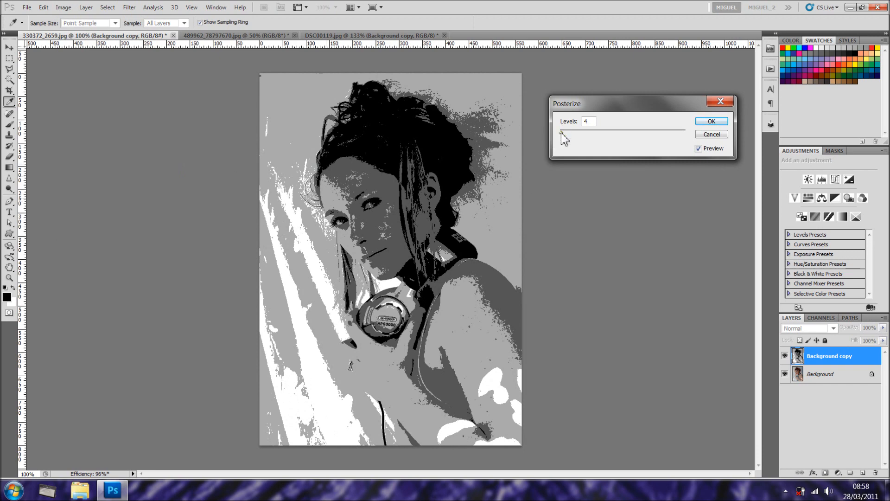
text(2)
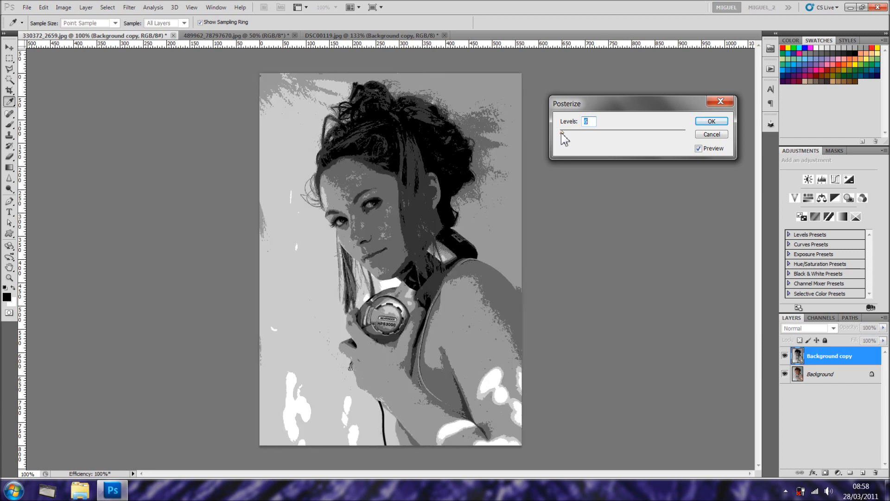
text(7)
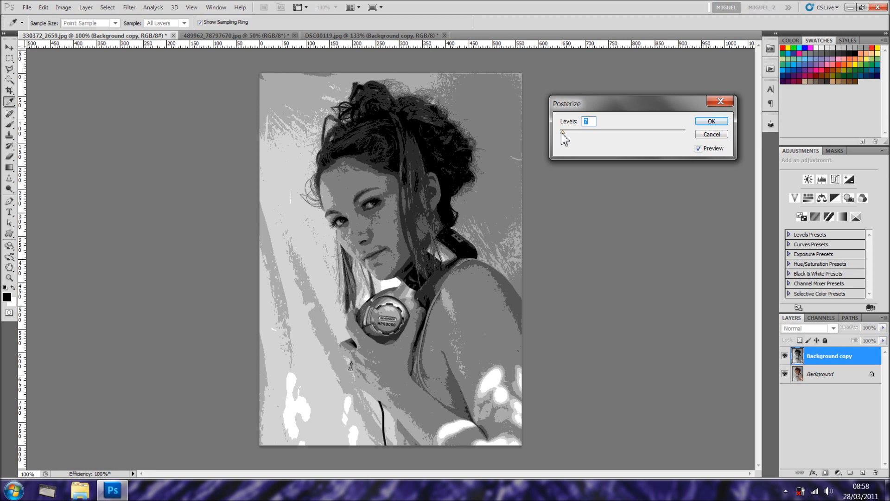
text(5)
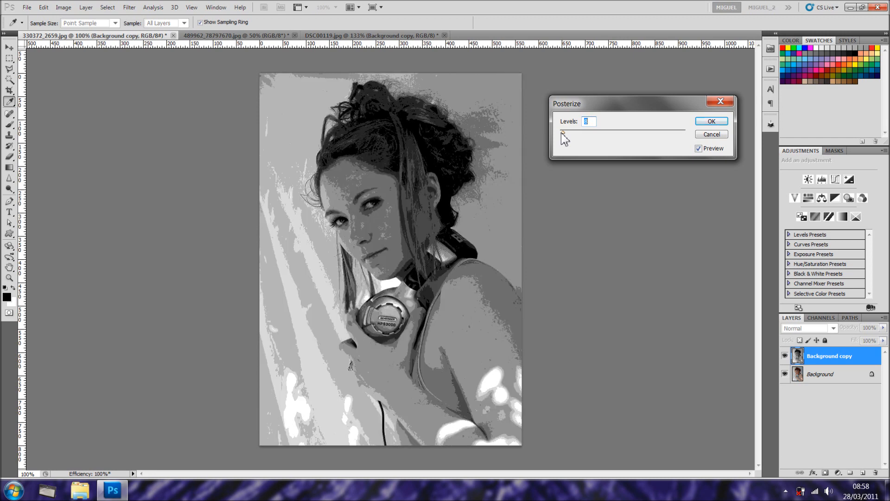
text(10)
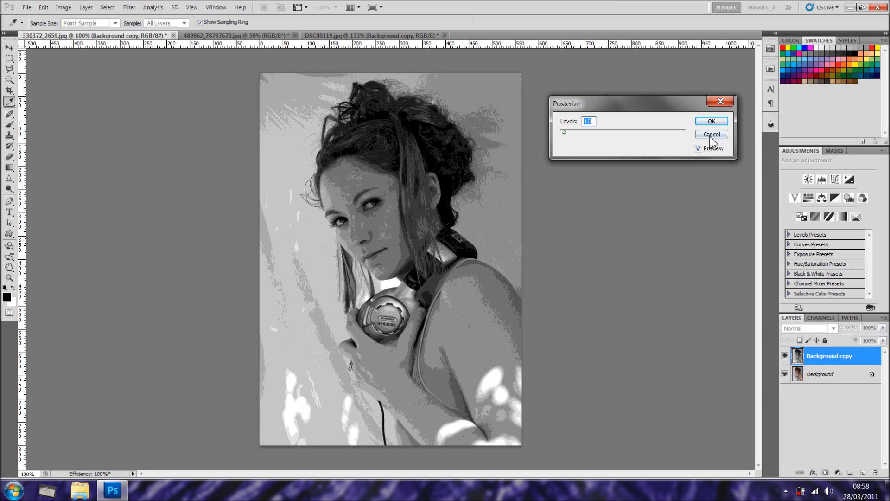
click(711, 134)
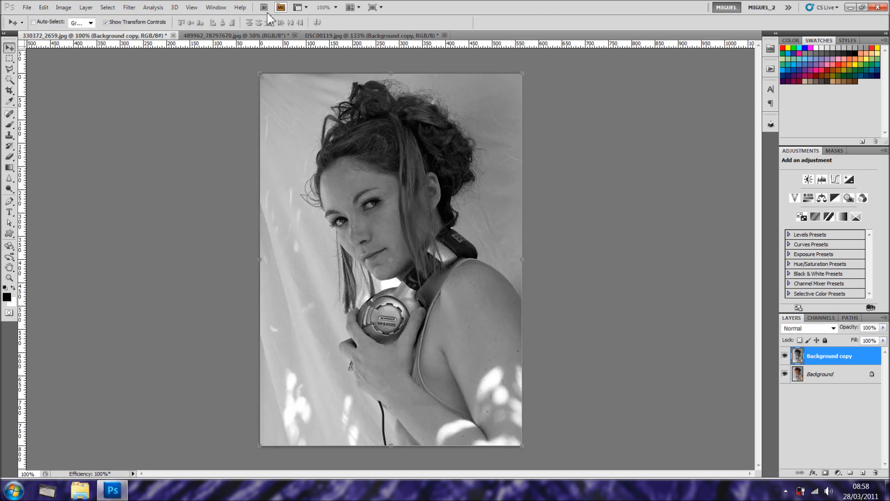
Apply a 2.6-pixel Gaussian Blur to the grayscale headphones copy.
click(128, 7)
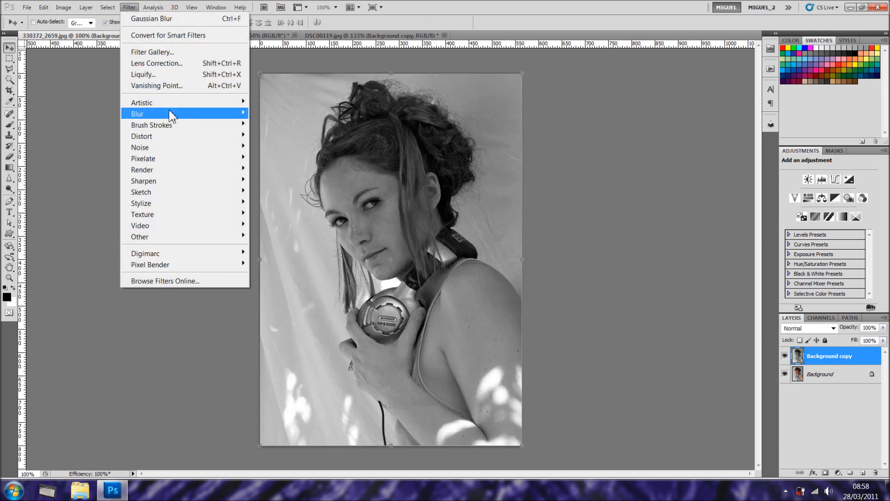
click(152, 18)
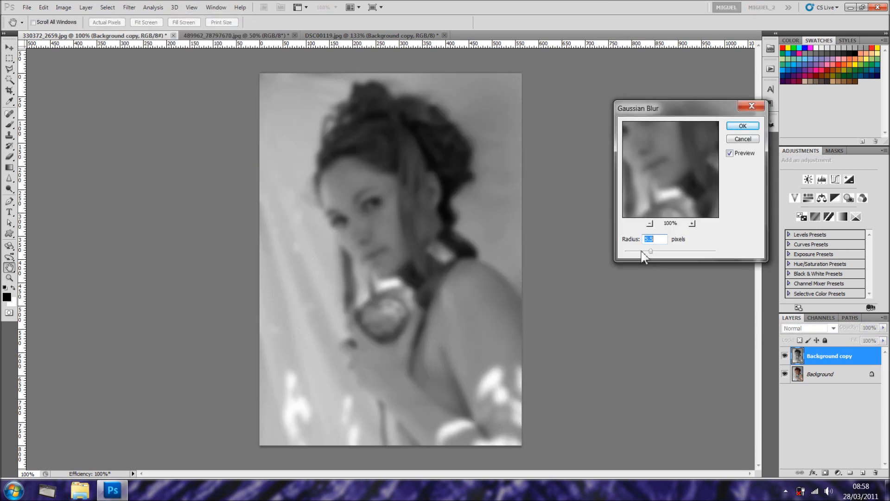
drag(651, 251, 641, 251)
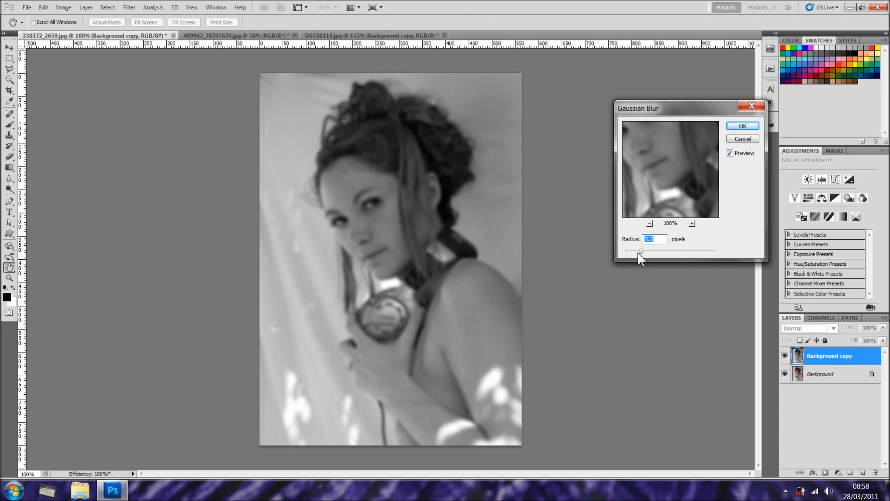
drag(642, 251, 641, 251)
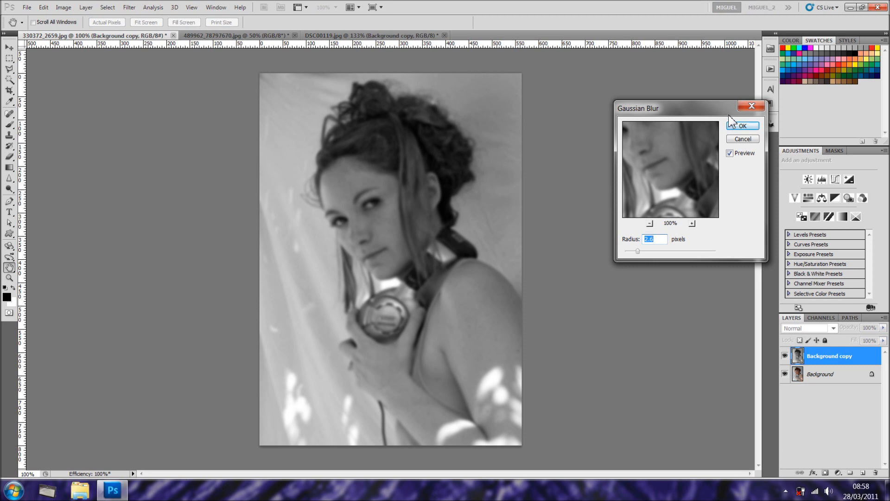
mouse_move(710, 159)
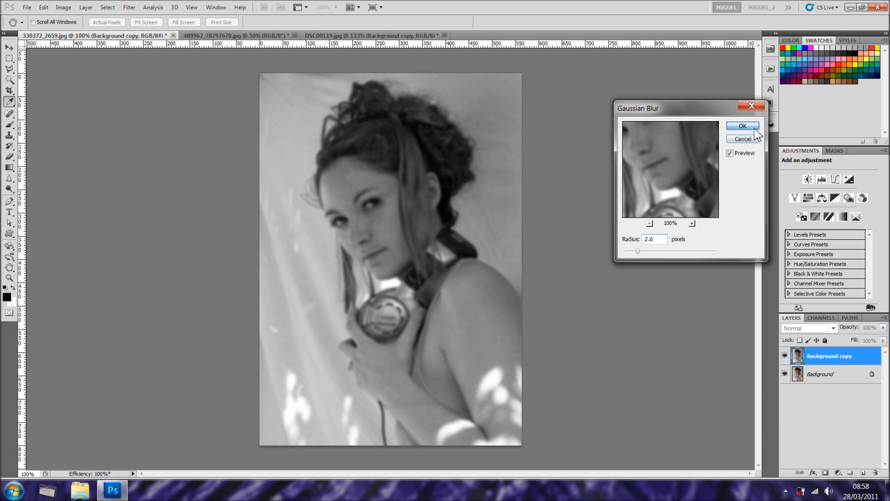
click(63, 7)
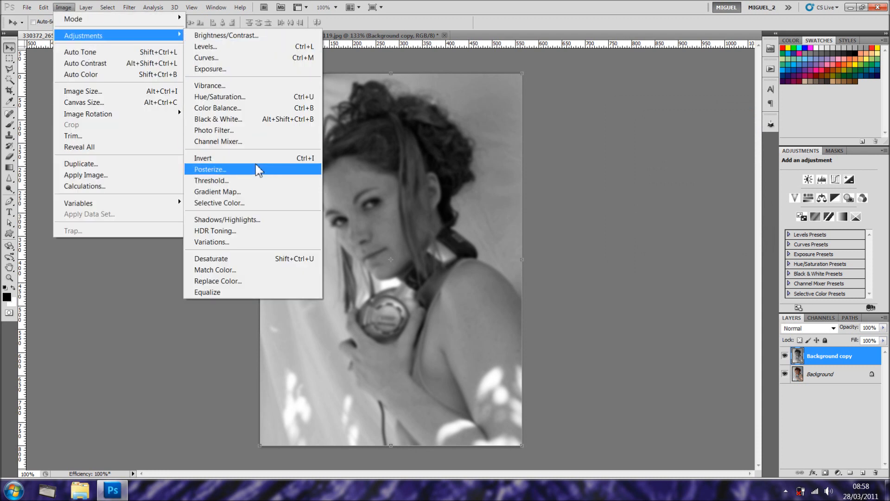
Posterize the blurred grayscale copy at 7 levels and confirm.
click(210, 169)
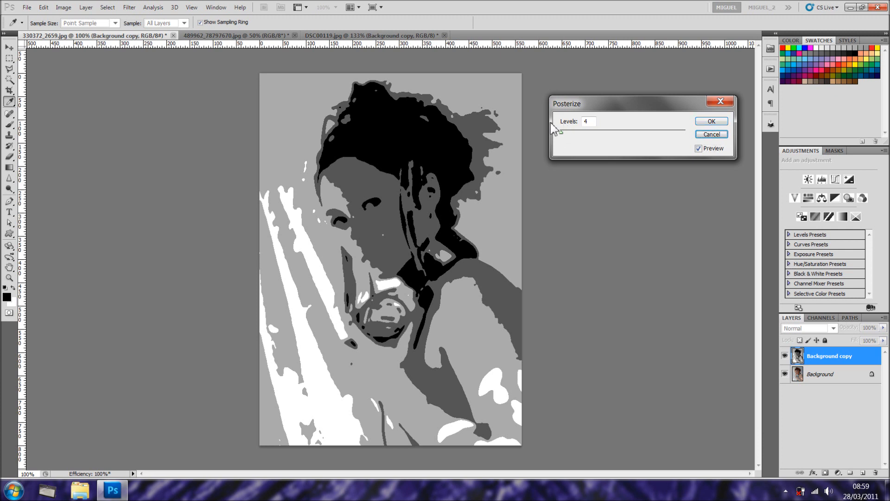
text(5)
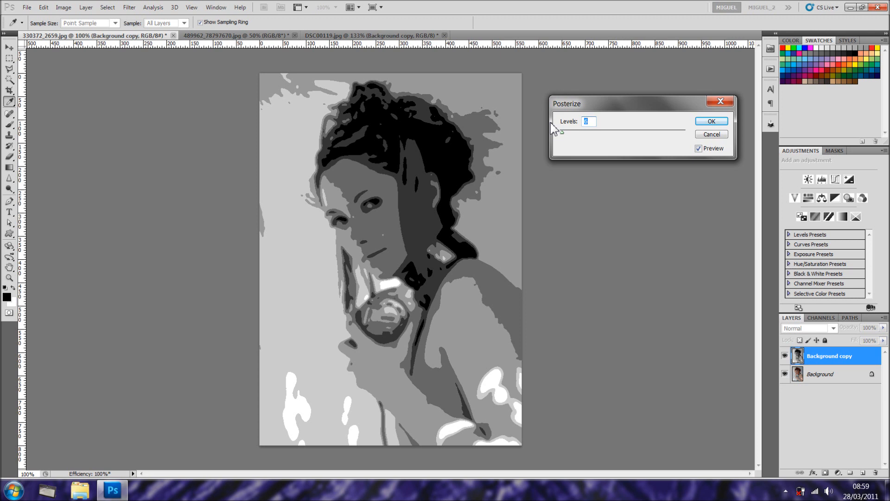
text(7)
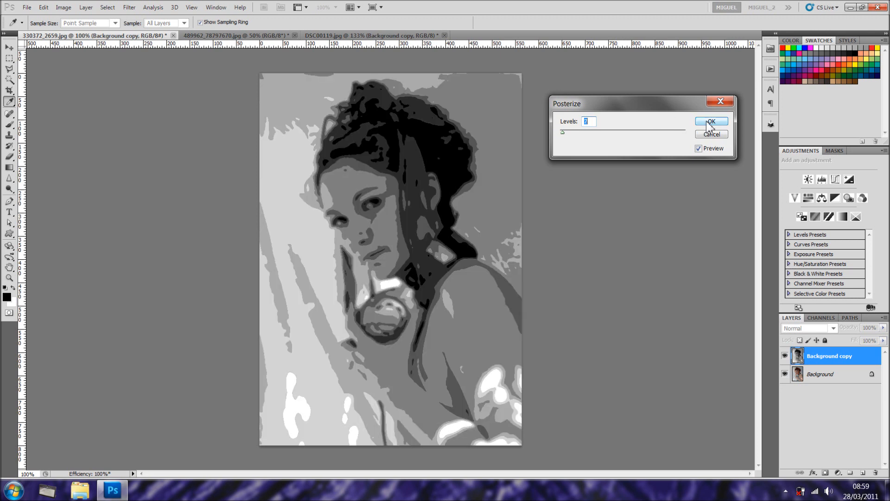
click(711, 121)
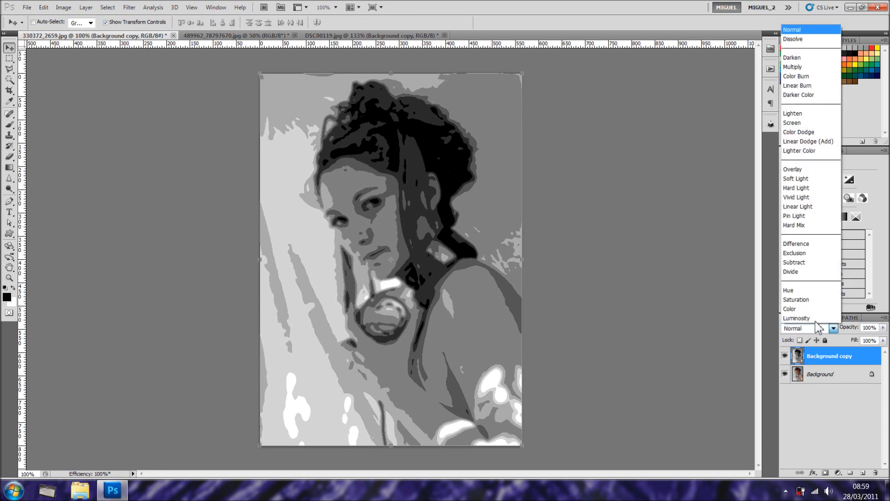
Cycle the posterized copy through blend modes like Vivid Light and Exclusion, ending on Luminosity.
click(793, 169)
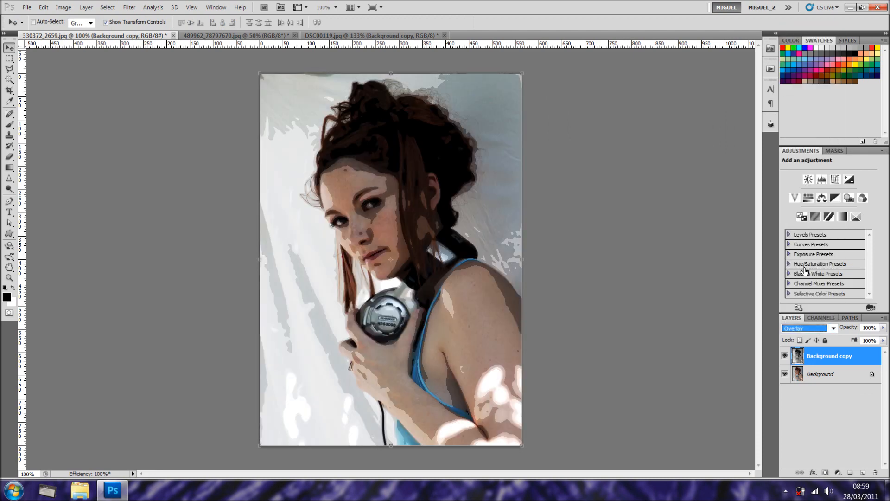
click(832, 328)
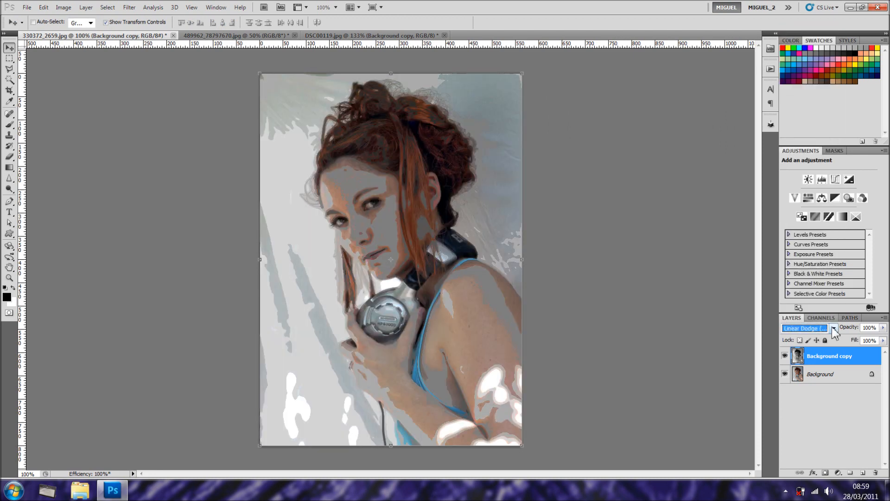
click(805, 328)
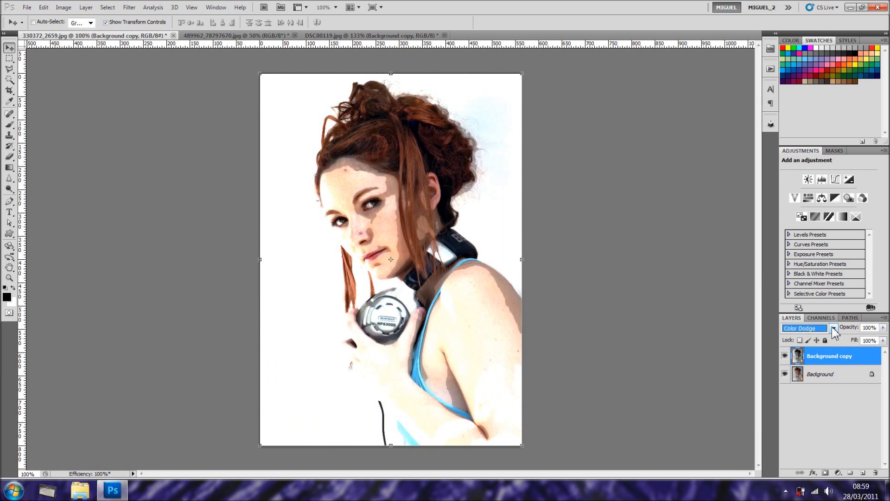
click(804, 329)
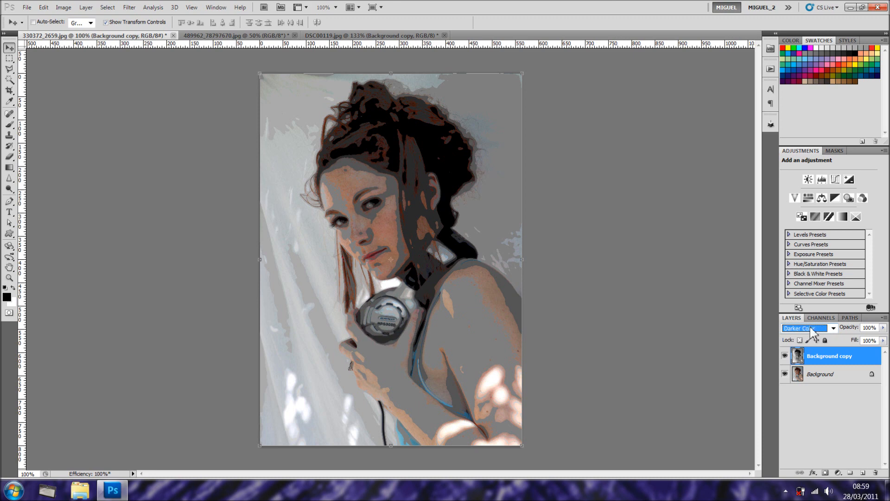
click(805, 328)
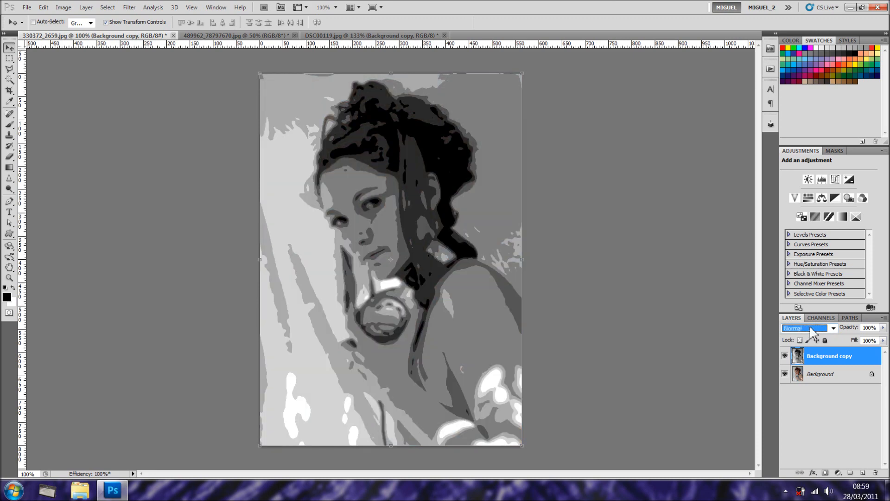
click(801, 328)
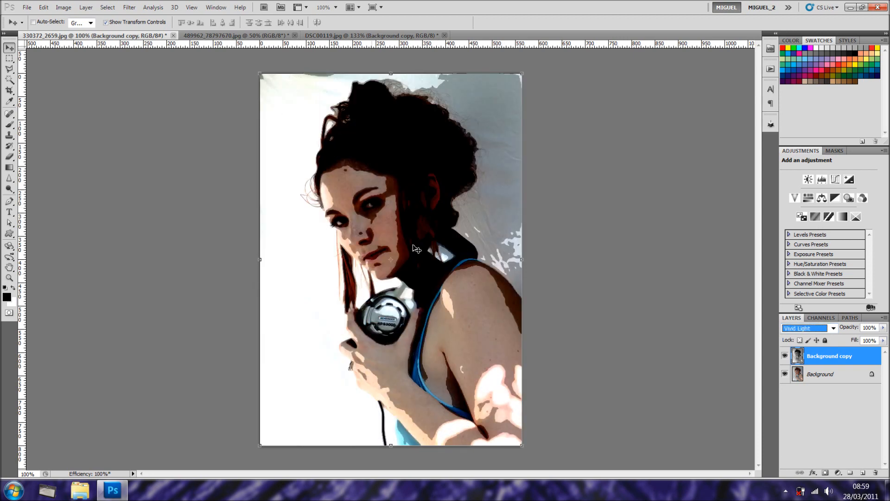
click(804, 328)
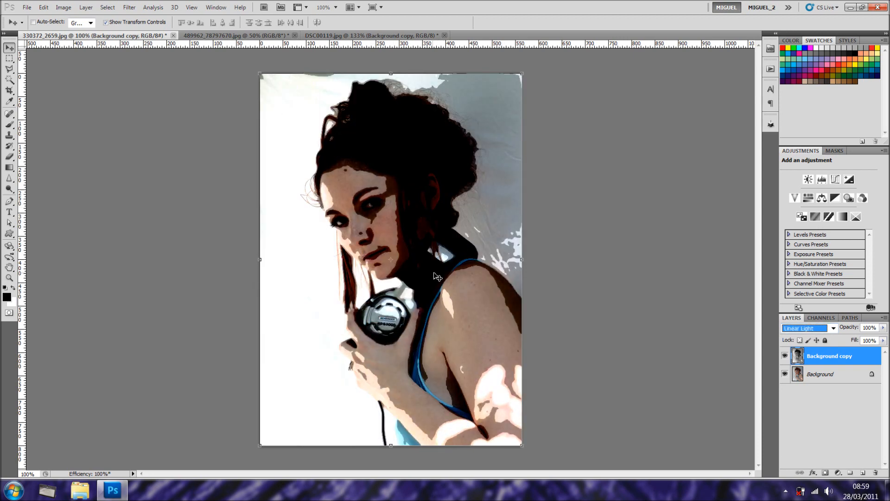
click(804, 328)
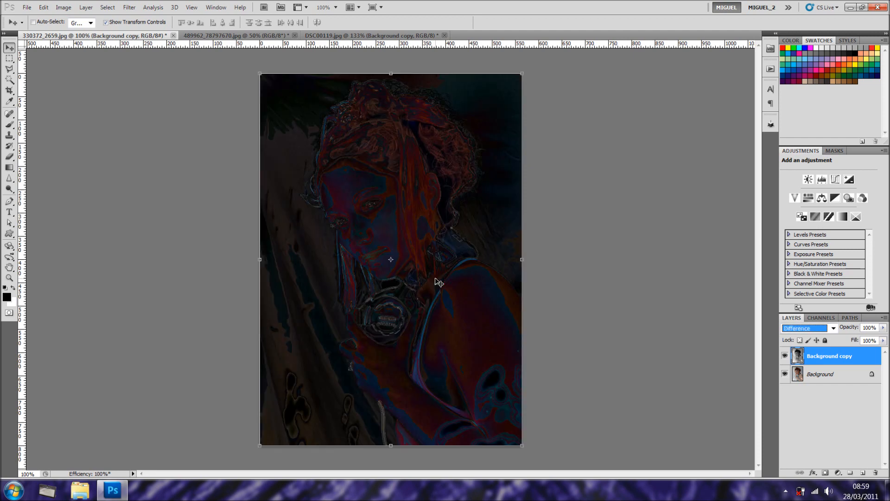
click(804, 328)
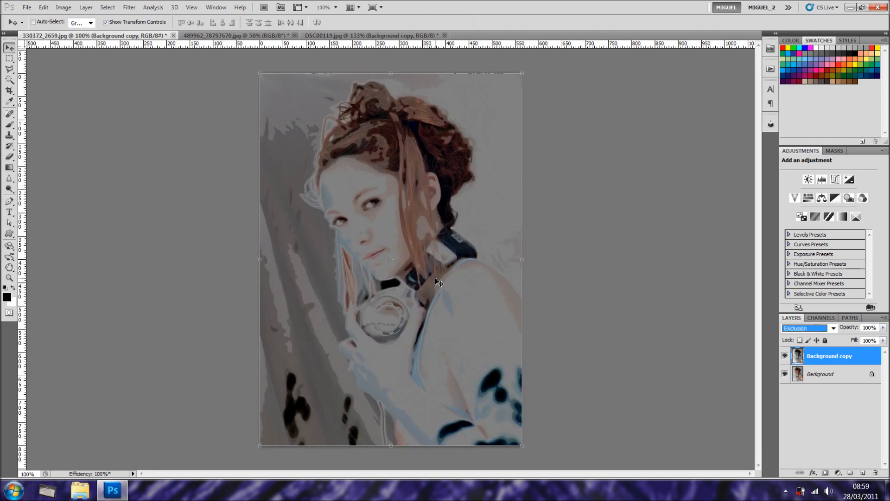
click(804, 328)
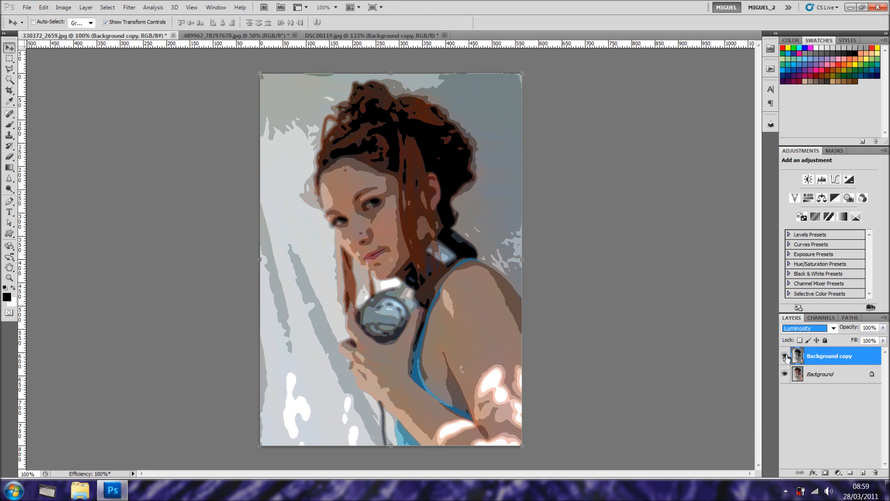
mouse_move(798, 373)
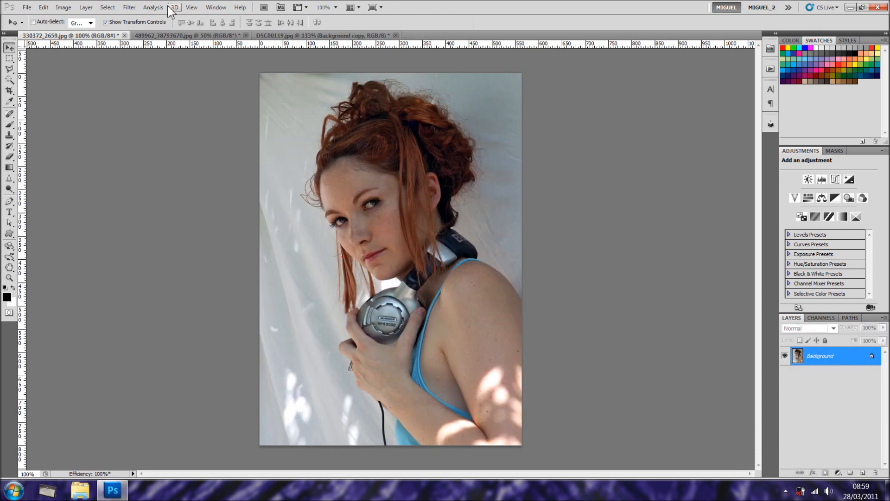
Duplicate the reset headphones photo layer and apply a Surface Blur to the copy.
click(128, 7)
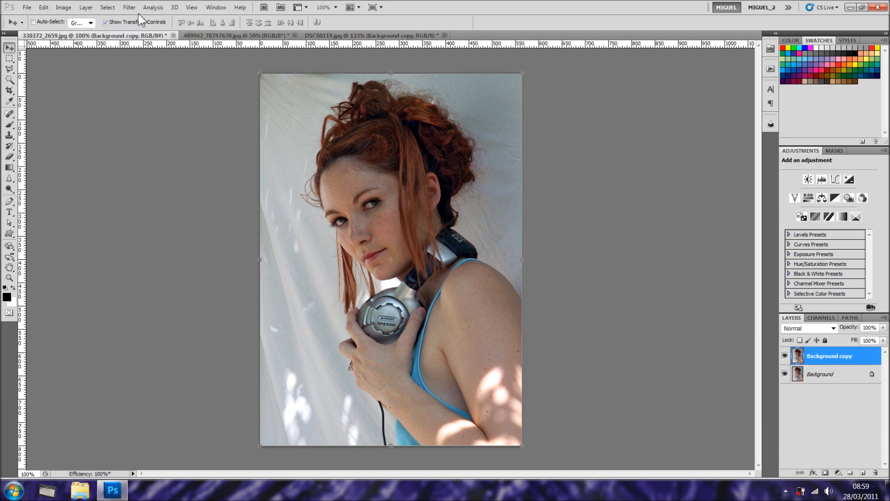
click(129, 7)
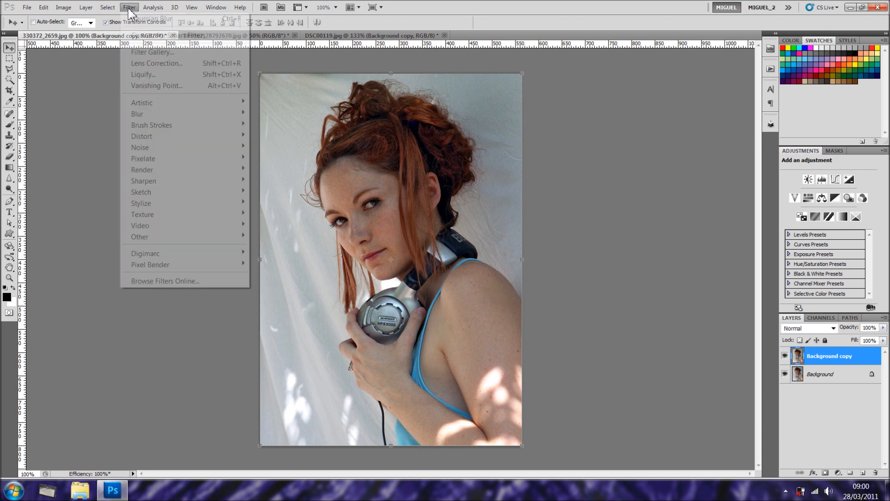
mouse_move(151, 124)
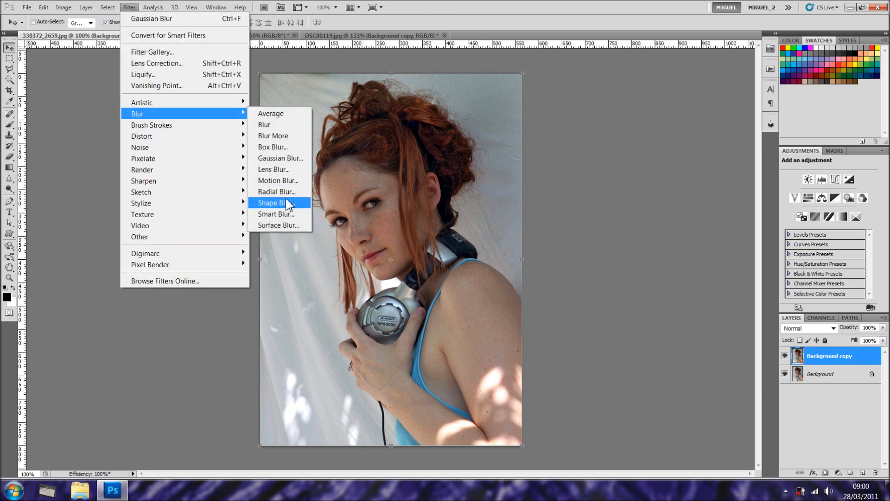
click(277, 225)
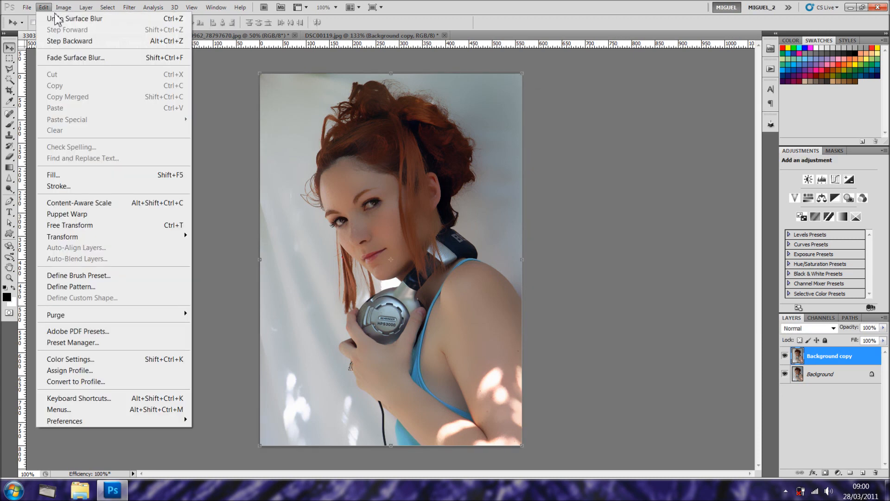
click(63, 7)
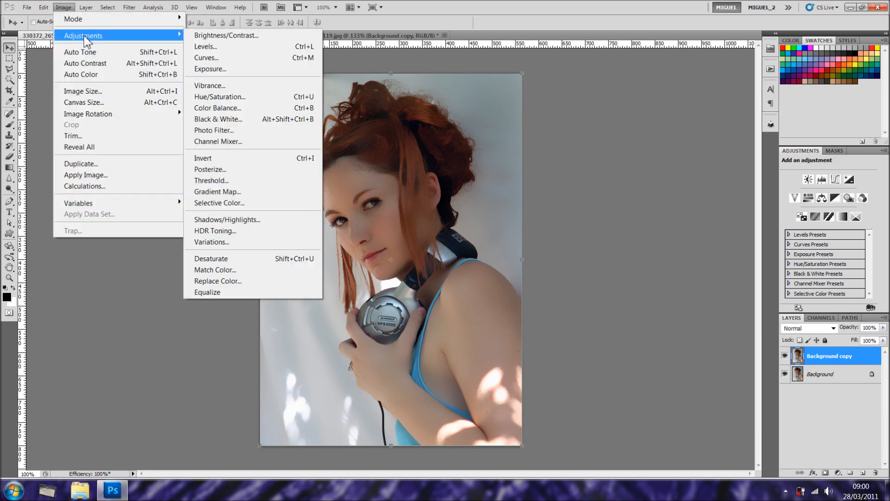
click(210, 169)
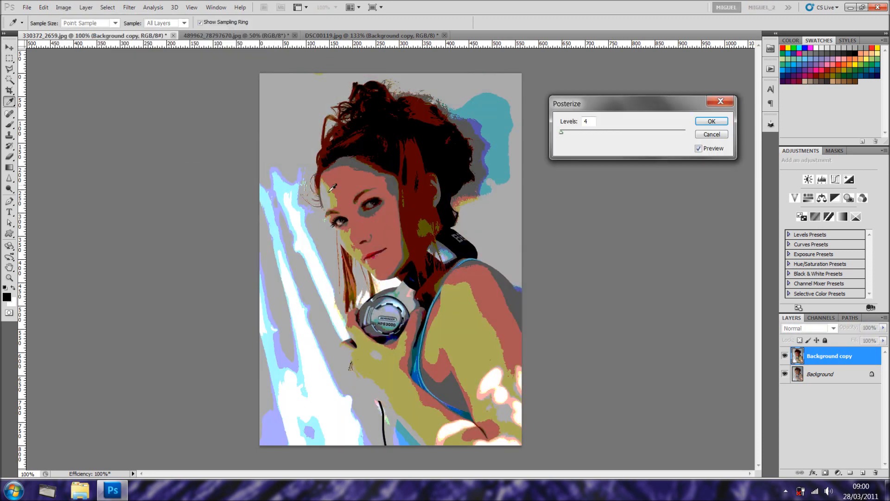
mouse_move(569, 141)
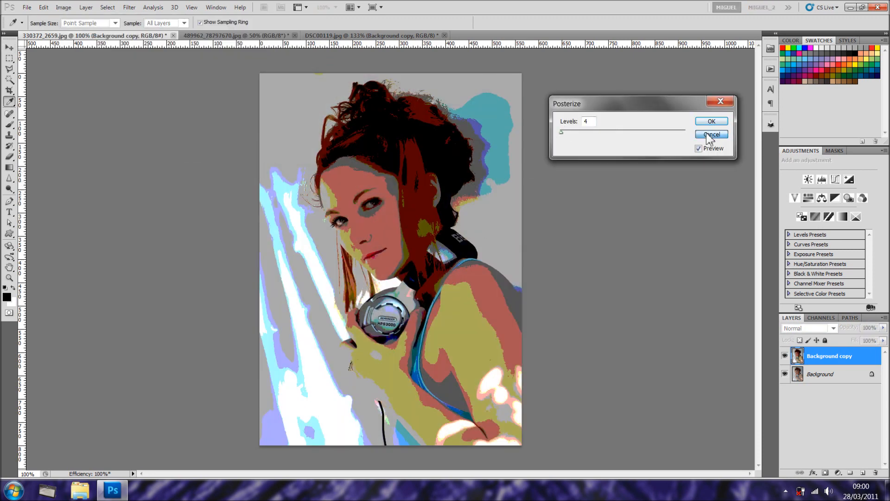
click(711, 134)
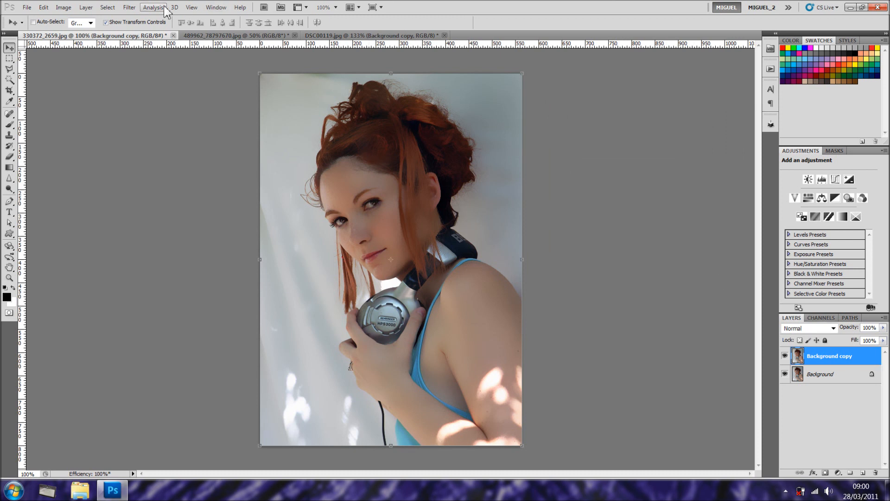
Repeat the Surface Blur on the colour copy, then preview and cancel a 4-level Posterize.
click(128, 7)
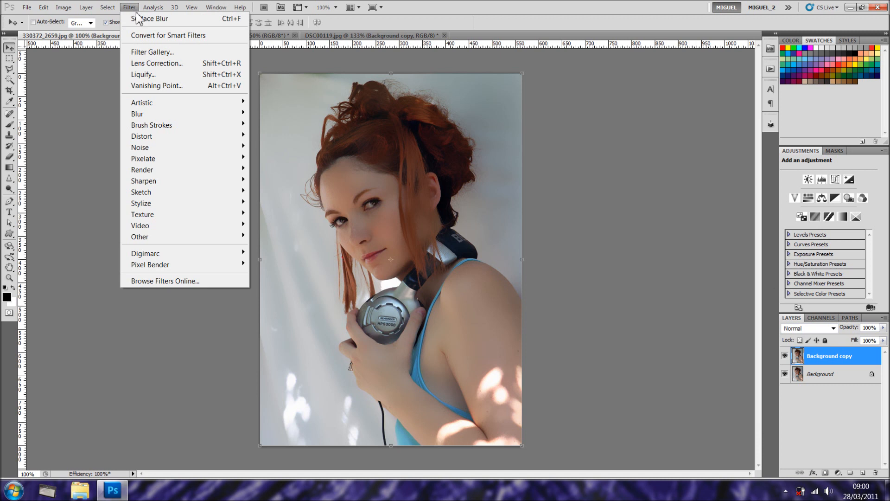
click(152, 18)
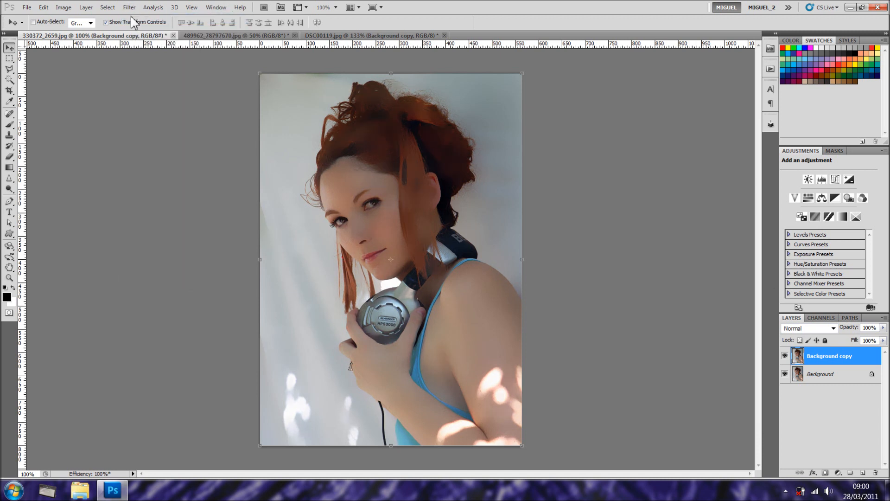
mouse_move(68, 39)
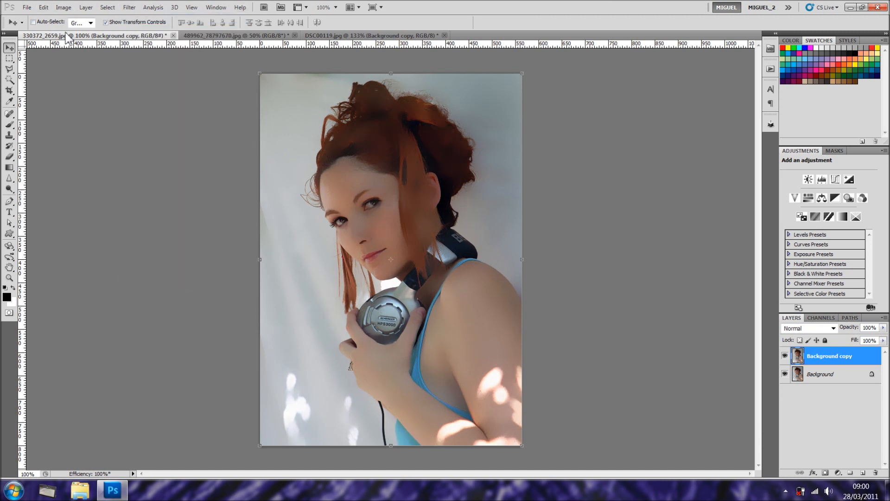
click(63, 7)
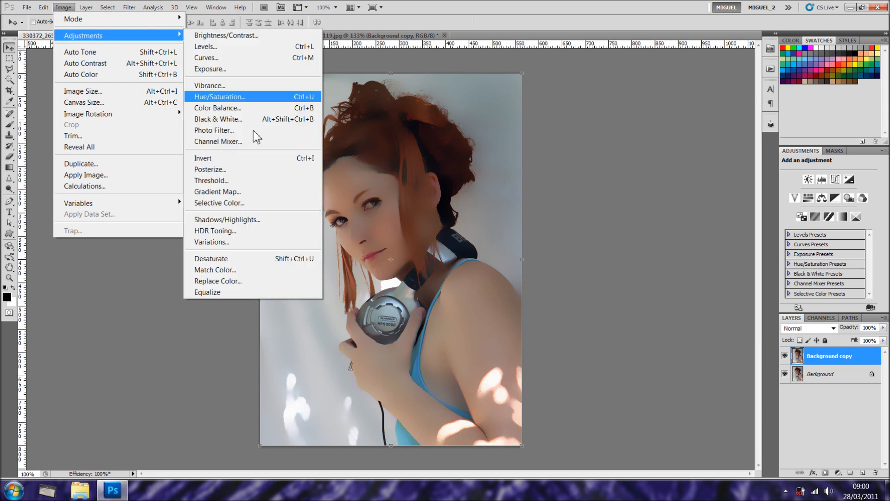
click(211, 169)
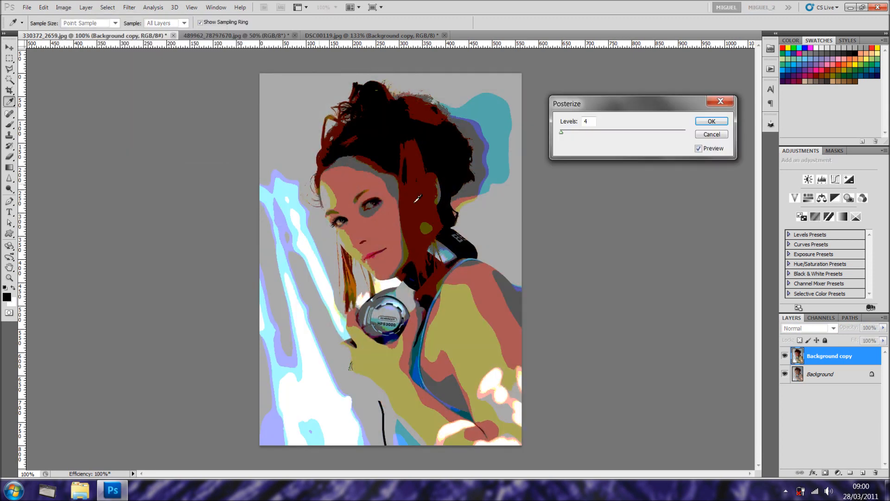
mouse_move(604, 172)
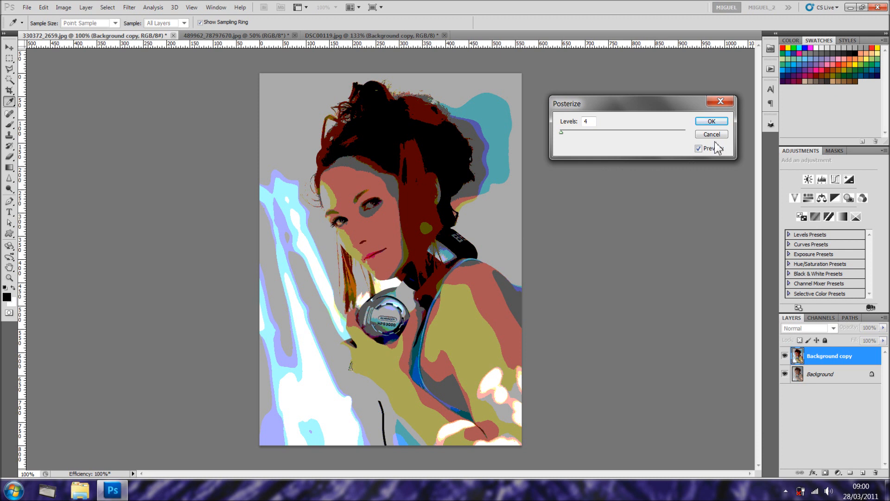
click(711, 134)
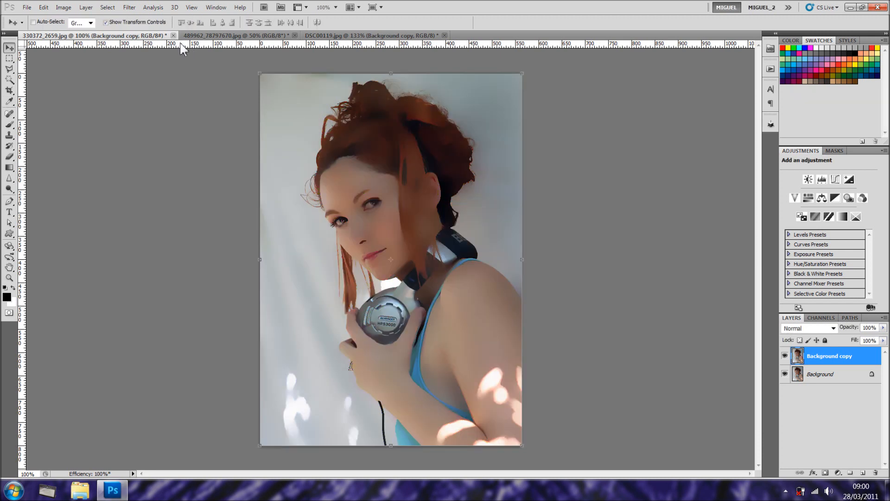